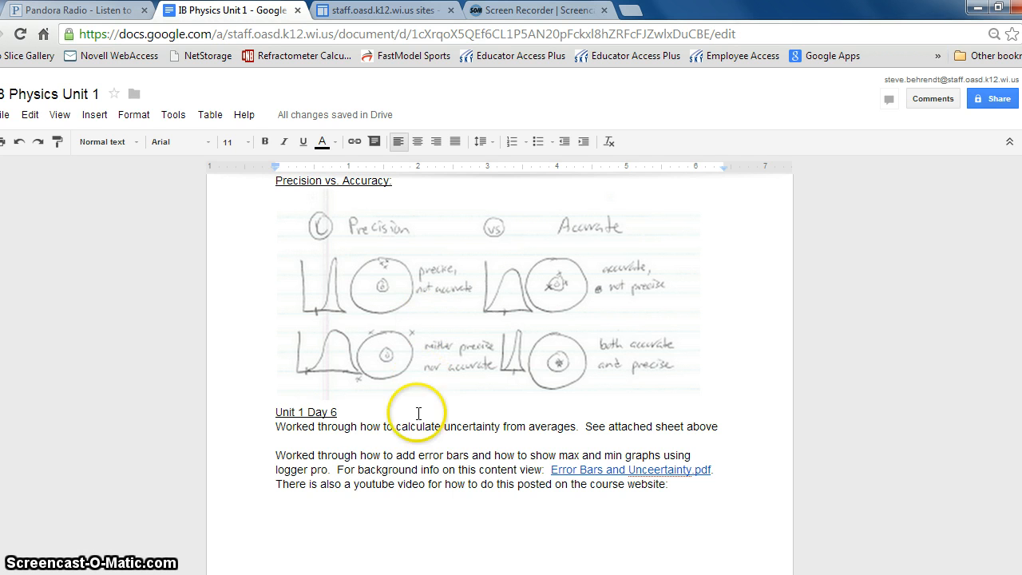
Step: Scroll the IB Physics Unit 1 document down to the voltage-versus-current sample data table
scroll("down", 3)
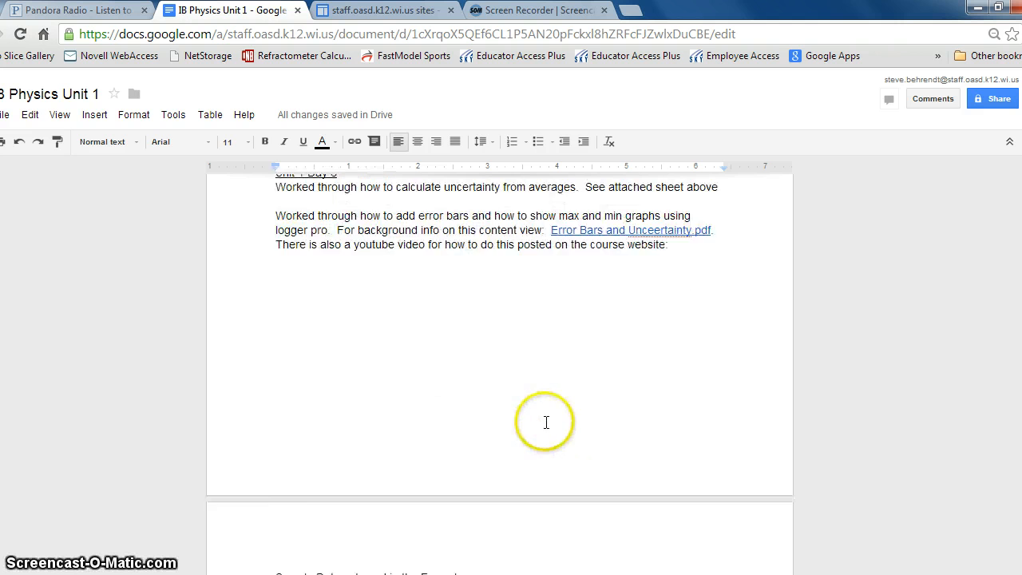
scroll("down", 3)
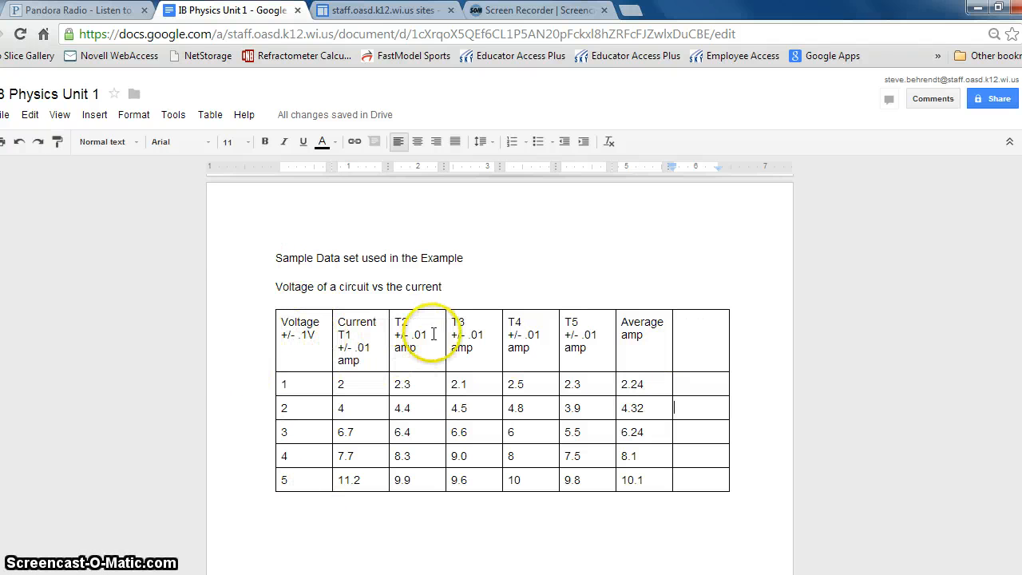
mouse_move(743, 268)
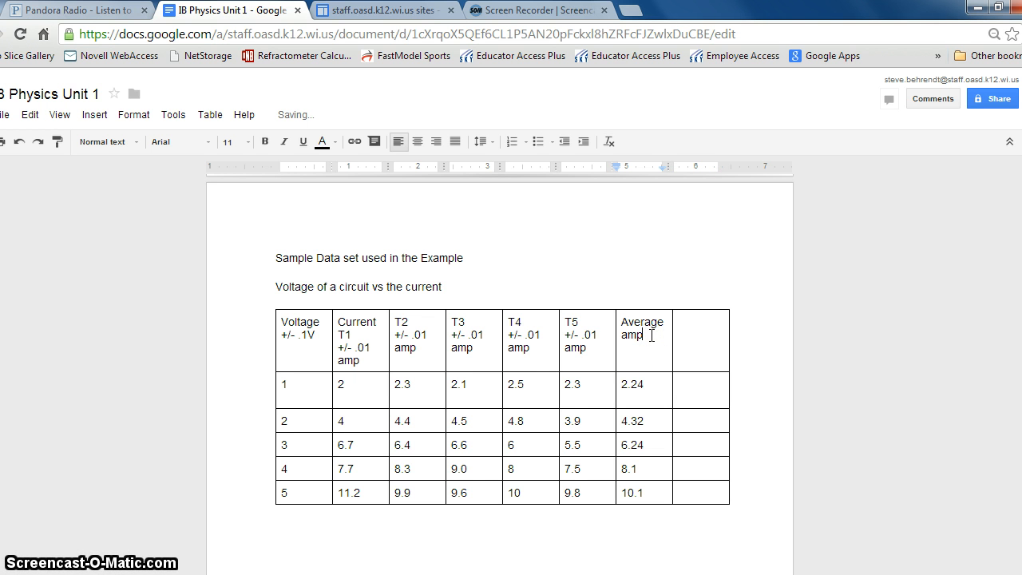
Step: Enter uncertainties .26, .48 and onward into the empty column beside the average currents
left_click(370, 390)
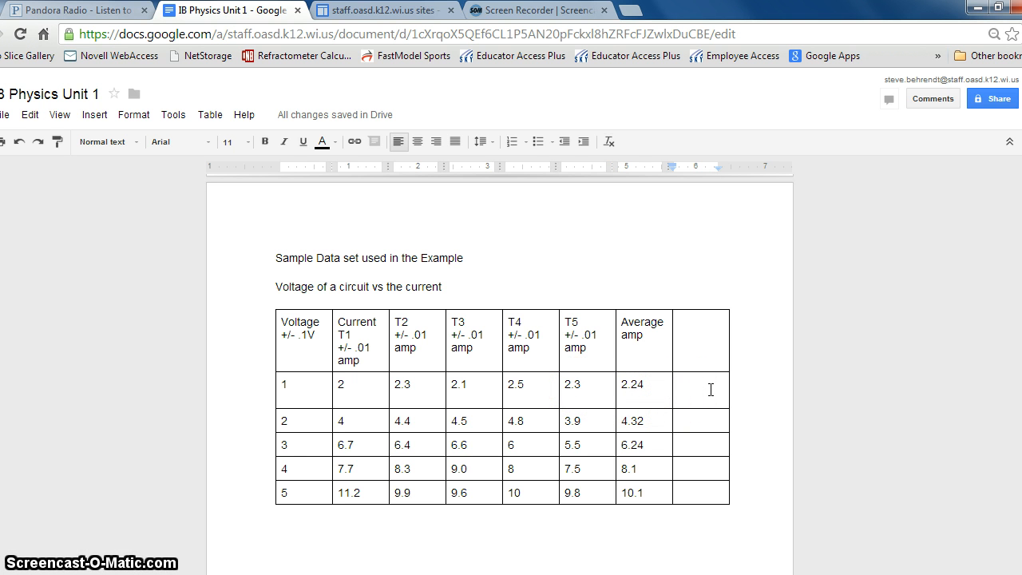
type(".26")
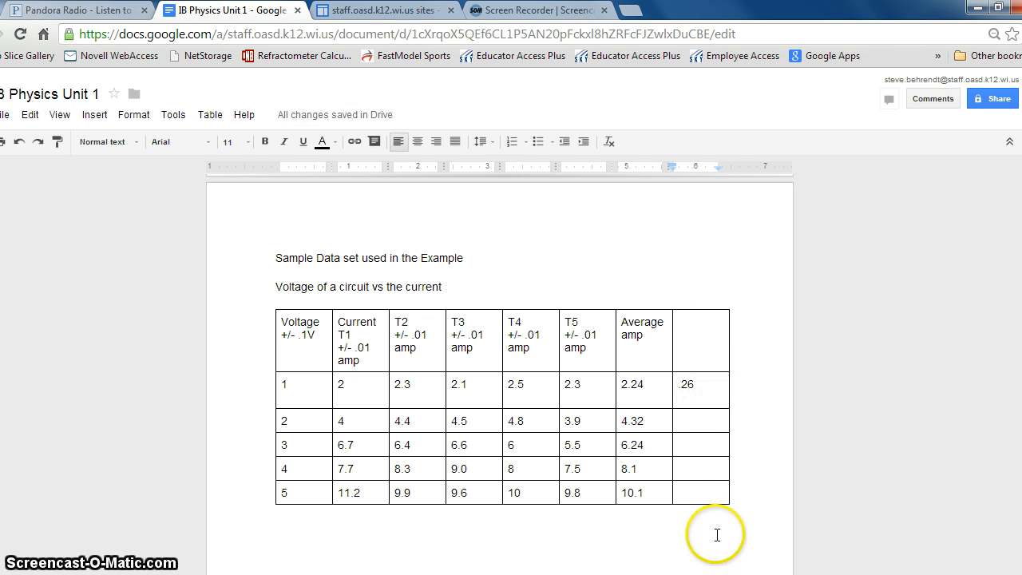
mouse_move(629, 444)
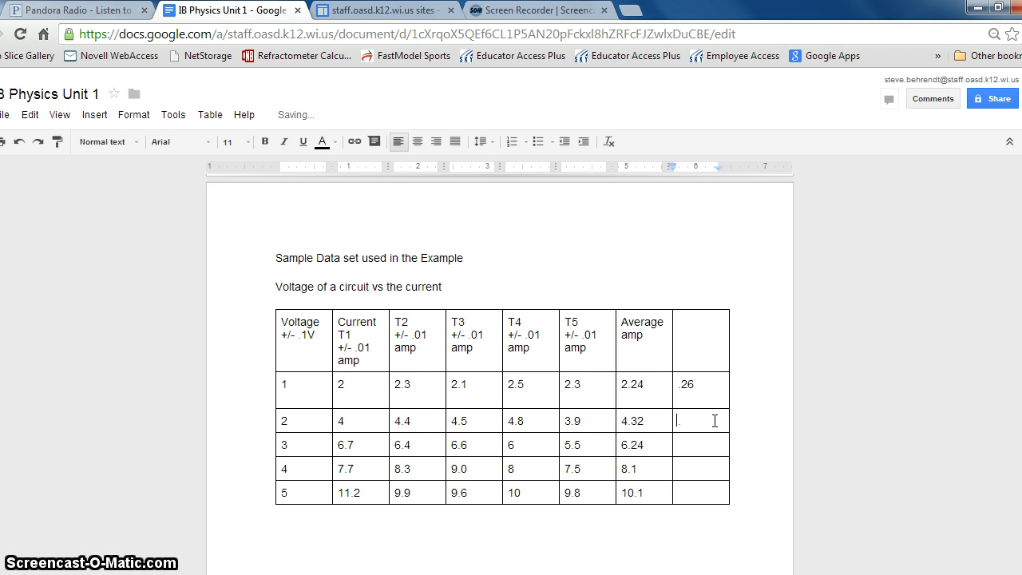
type(".48")
left_click(644, 340)
type("  +/-")
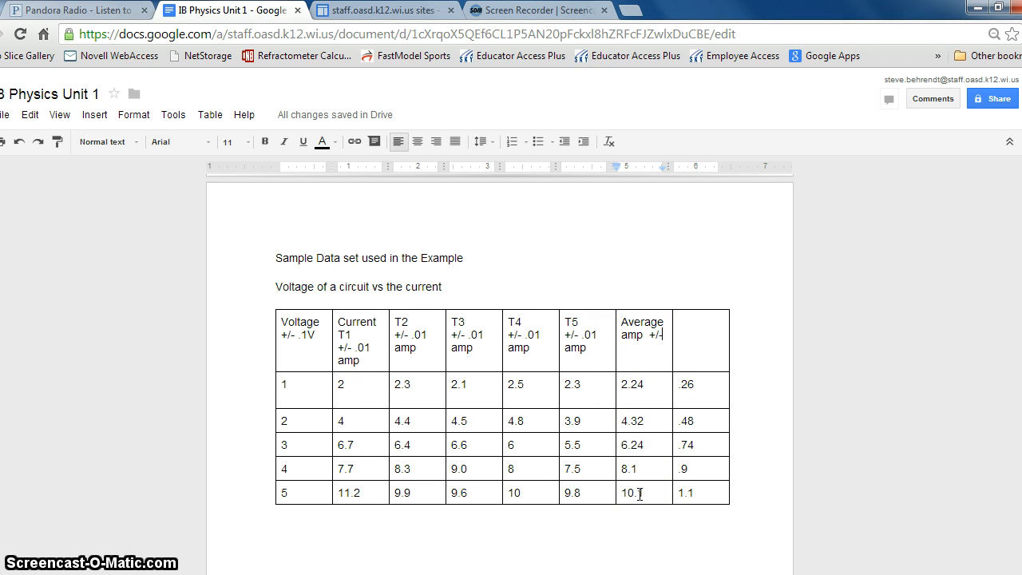
type("1.")
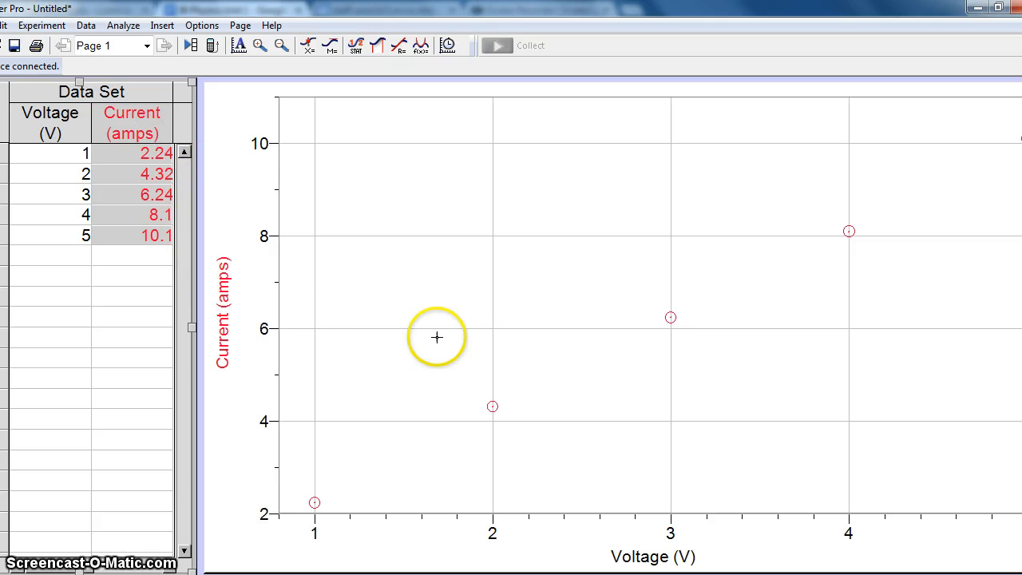
mouse_move(192, 322)
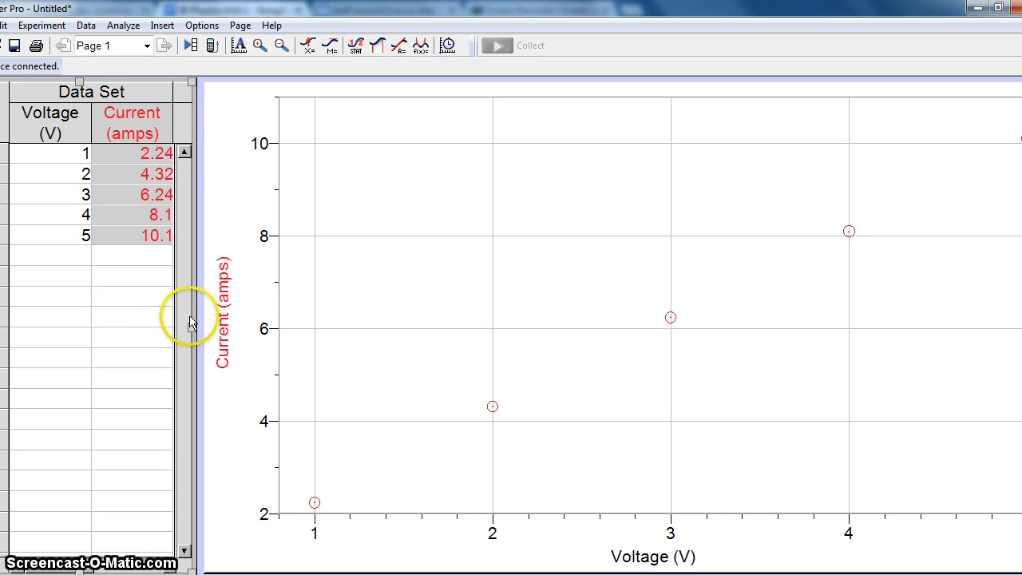
mouse_move(371, 317)
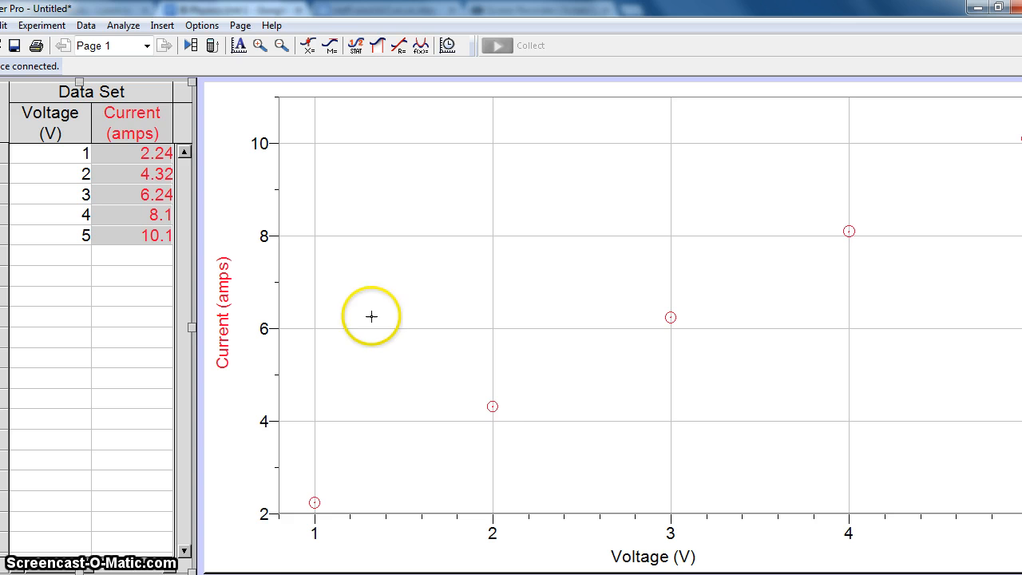
mouse_move(929, 117)
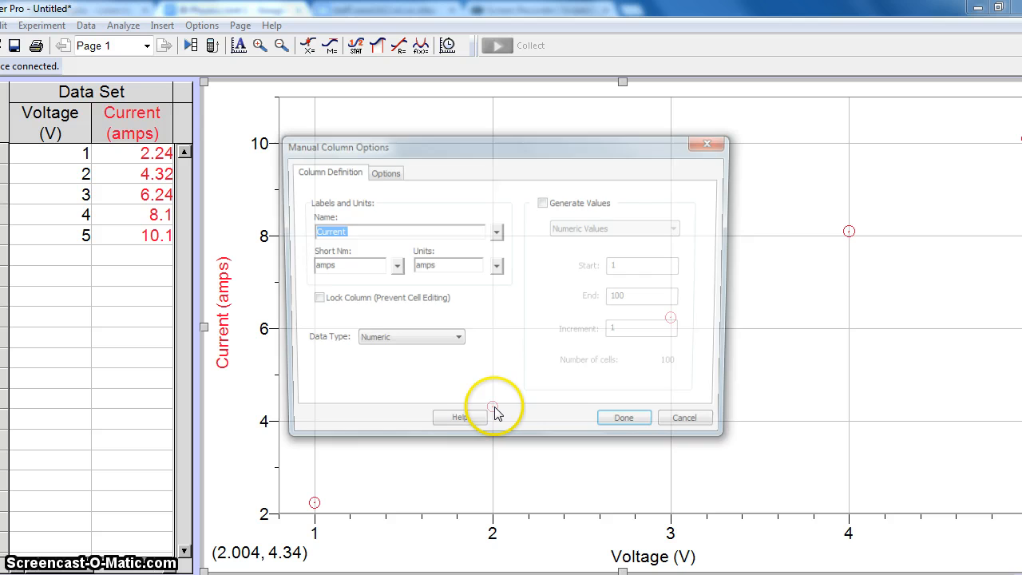
Step: Enable fixed-value error bars with error constant 1.1 for the Current column and apply them
left_click(387, 173)
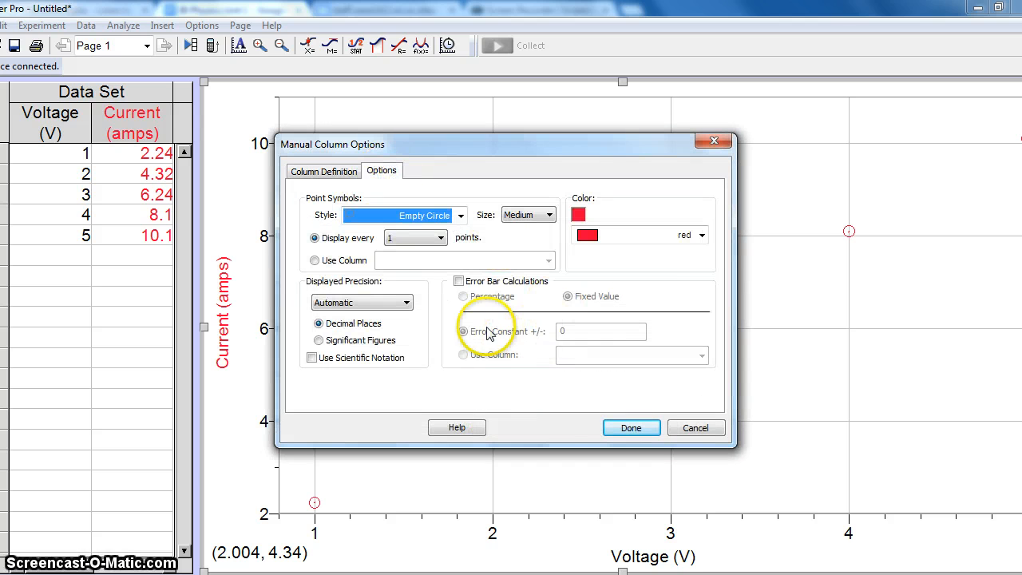
left_click(460, 281)
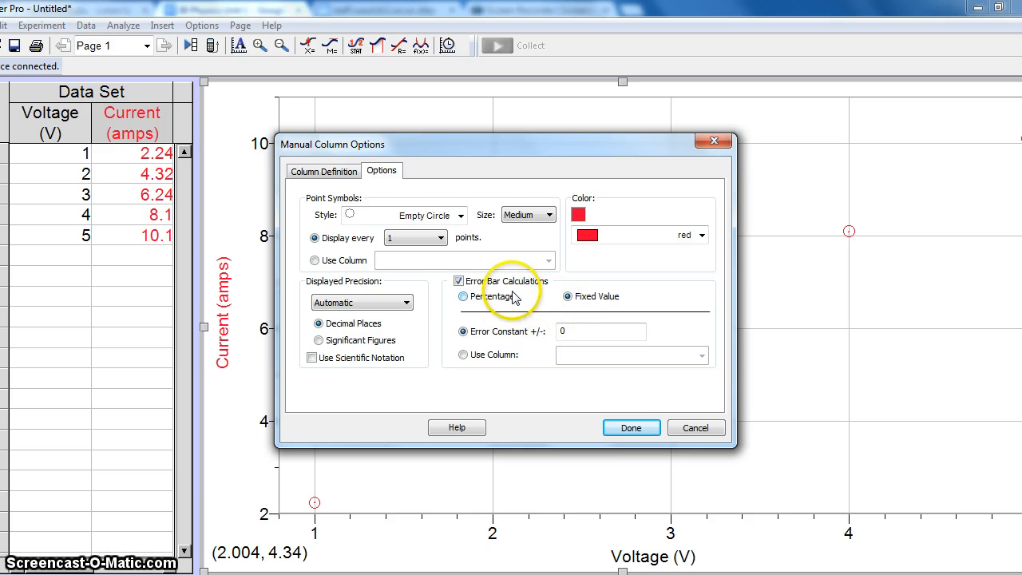
left_click(463, 295)
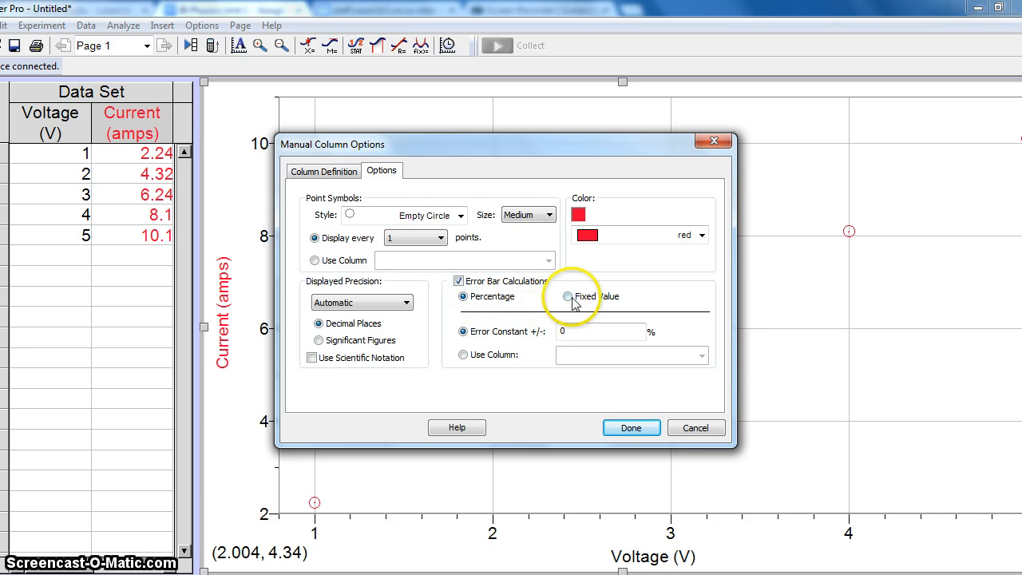
left_click(569, 295)
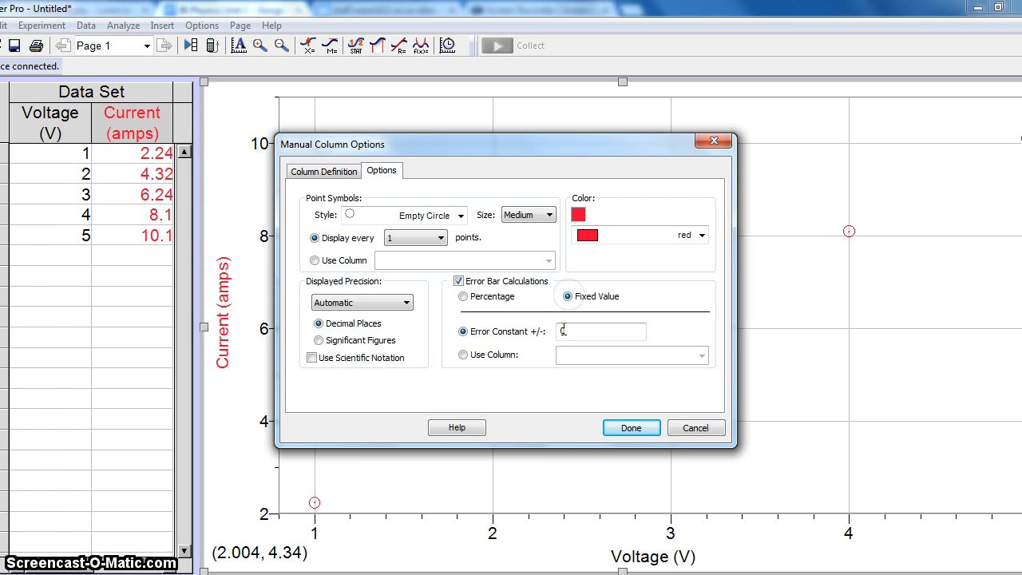
left_click(600, 330)
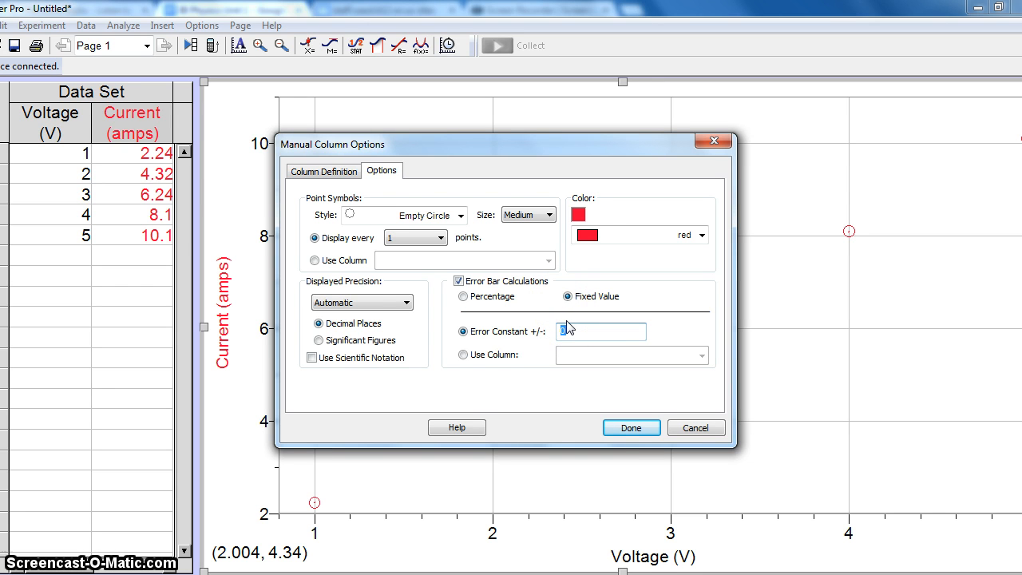
type("1.1")
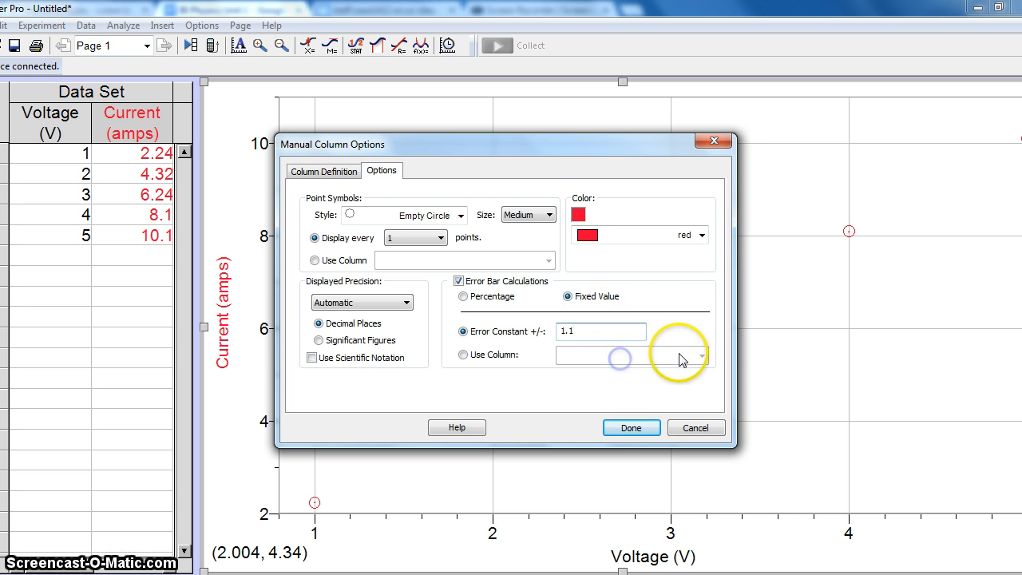
left_click(631, 428)
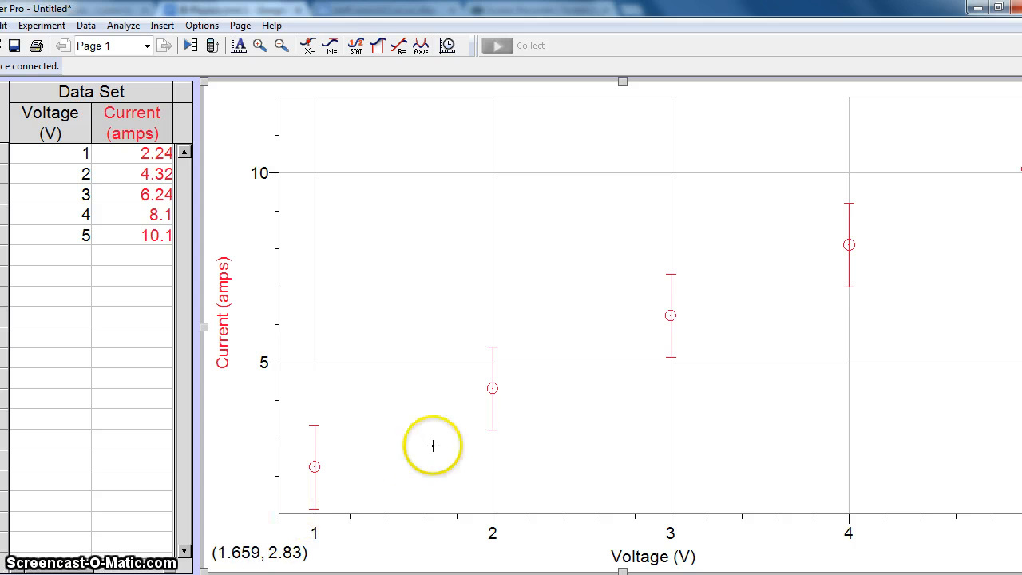
mouse_move(881, 237)
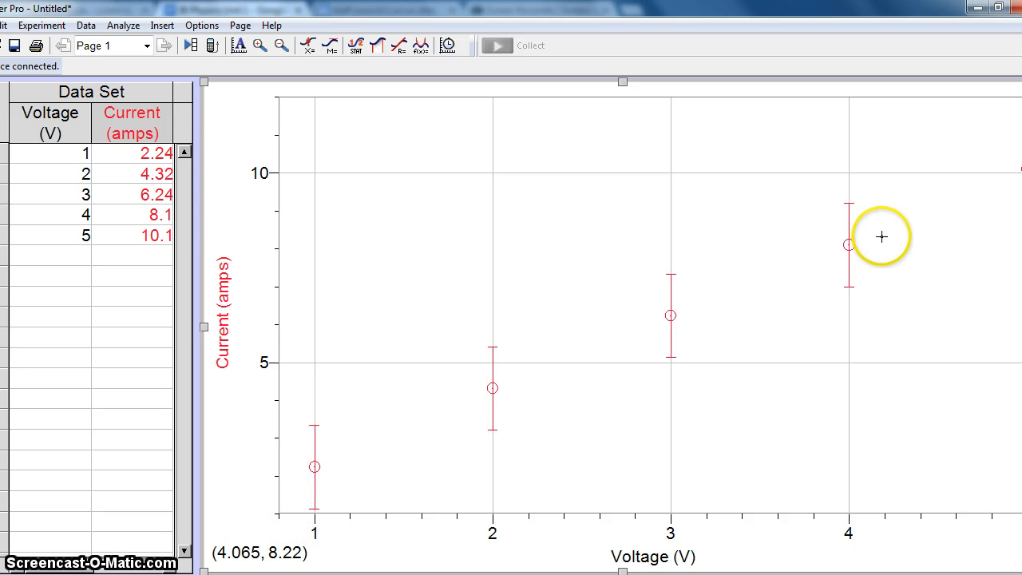
mouse_move(220, 514)
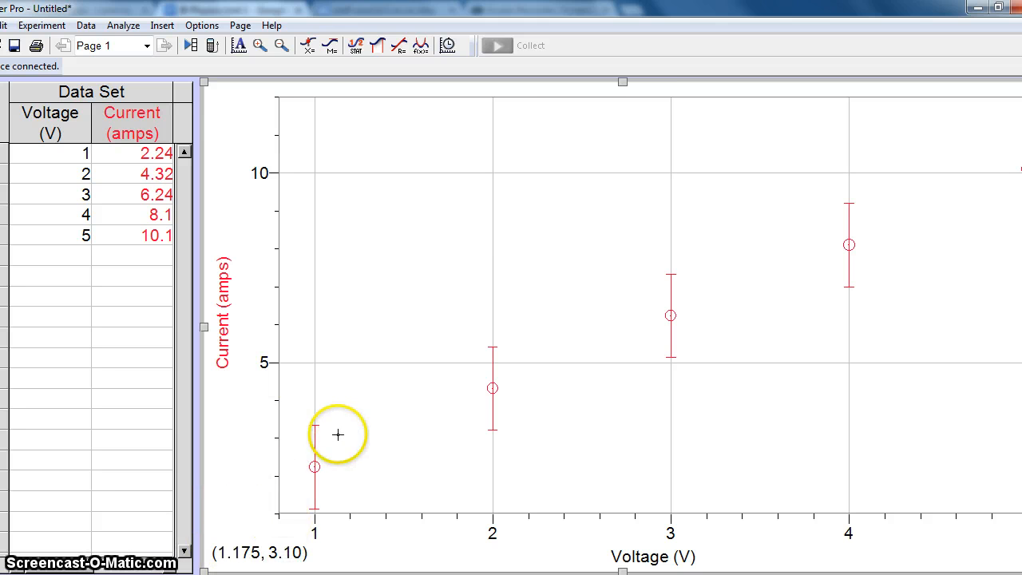
mouse_move(303, 476)
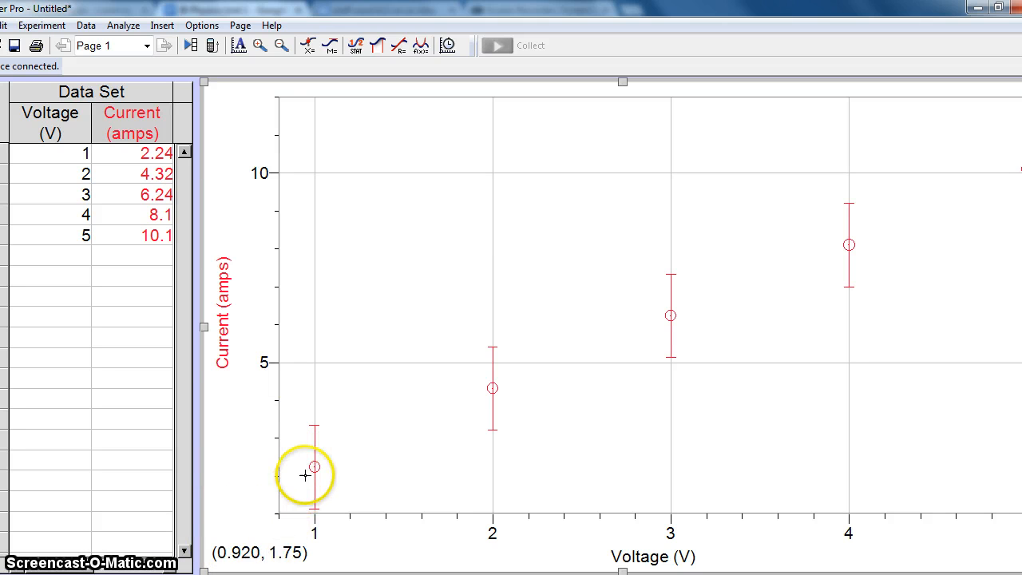
mouse_move(313, 428)
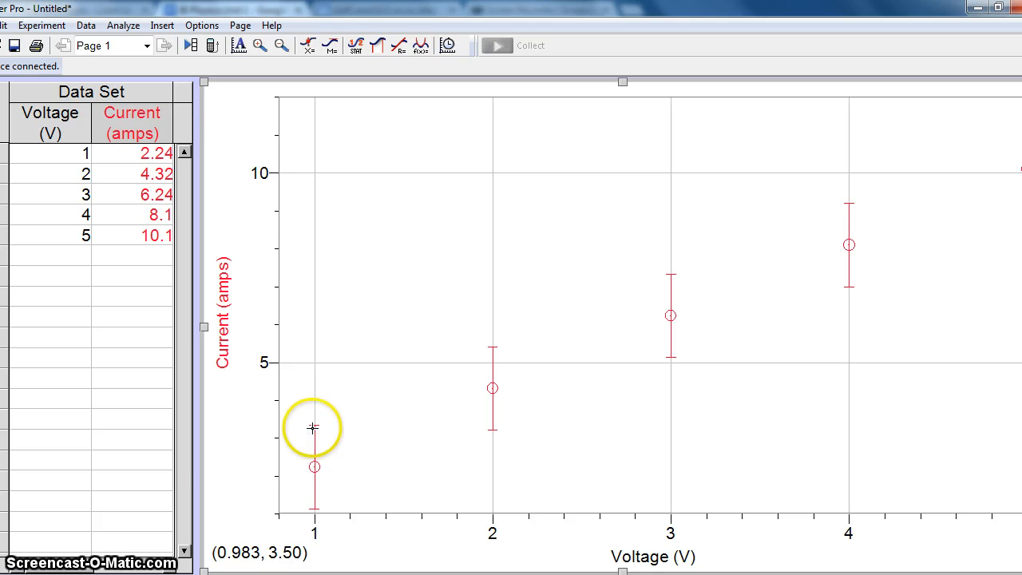
mouse_move(319, 429)
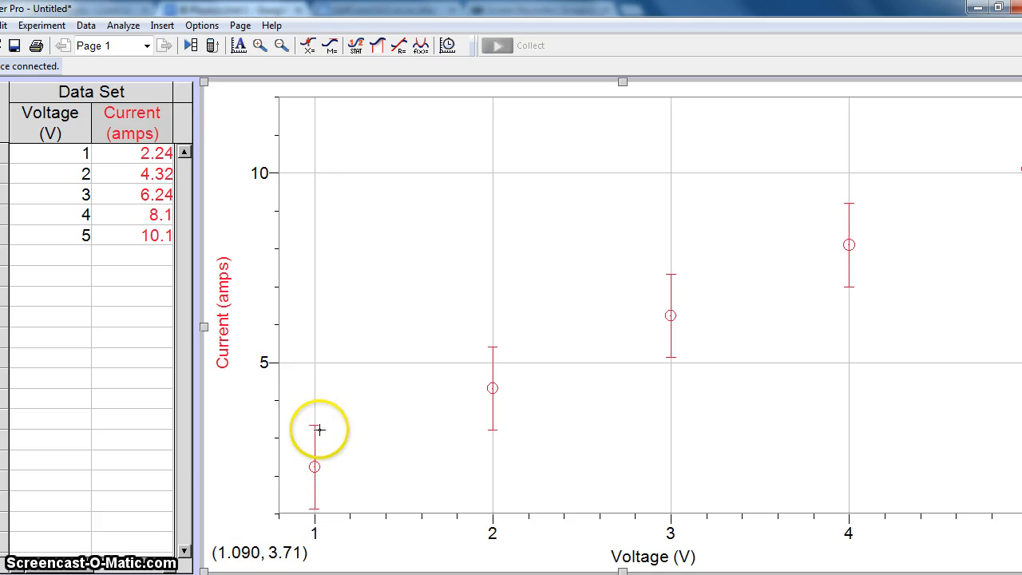
mouse_move(626, 482)
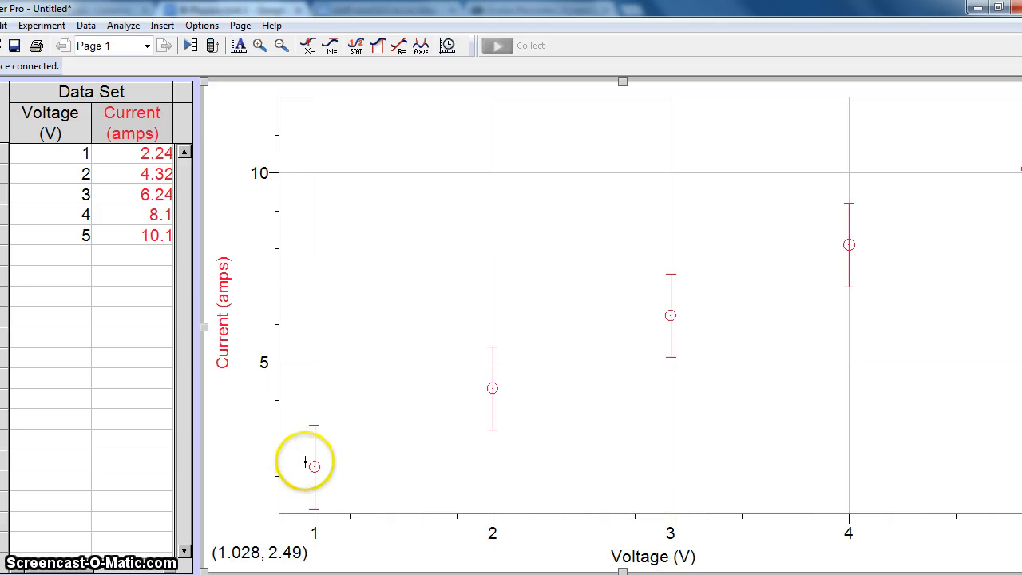
mouse_move(309, 466)
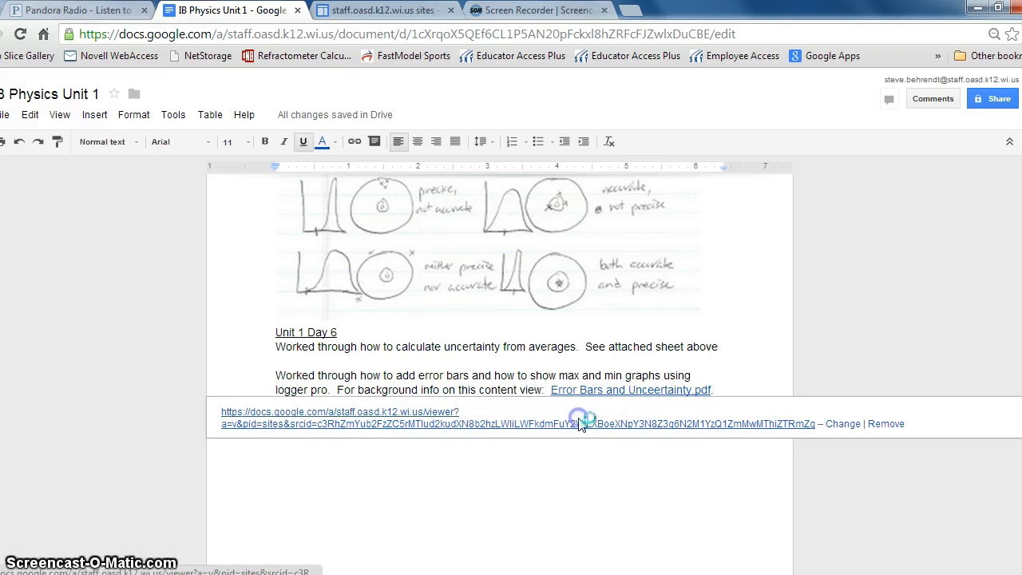
Step: Open the Error Bars and Uncertainty PDF and scroll to the gradient-uncertainty figure
left_click(578, 423)
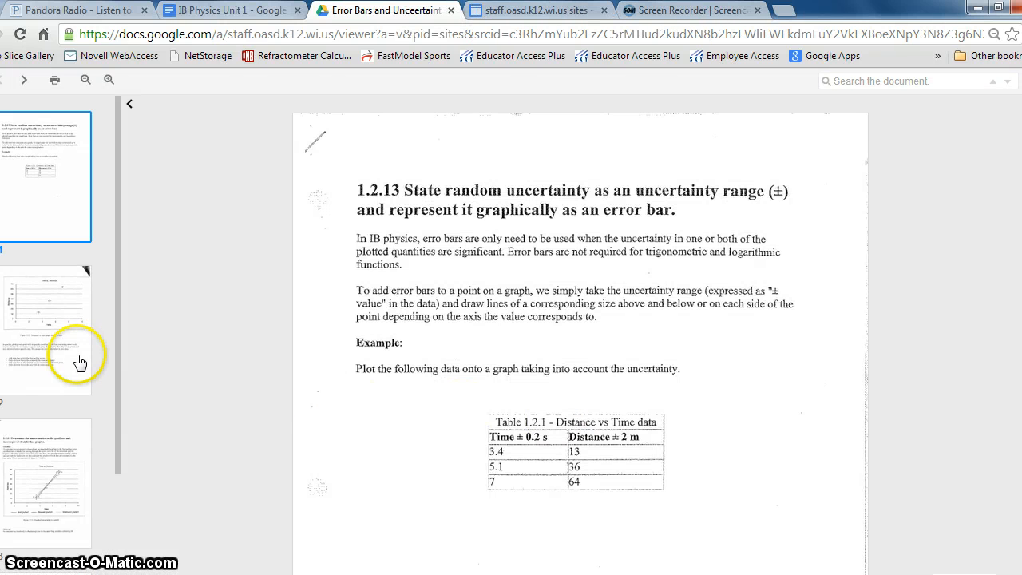
scroll("down", 3)
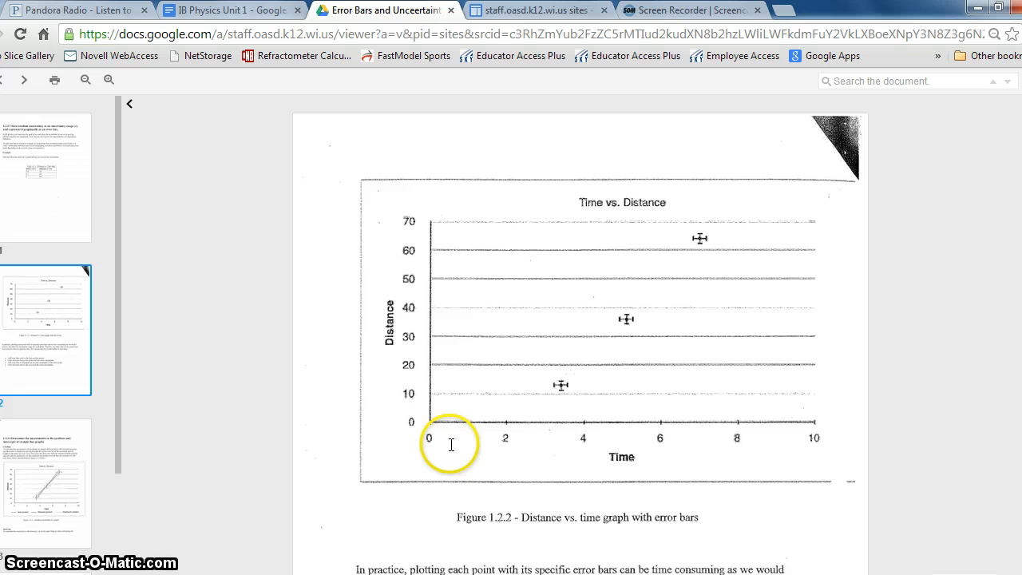
scroll("down", 3)
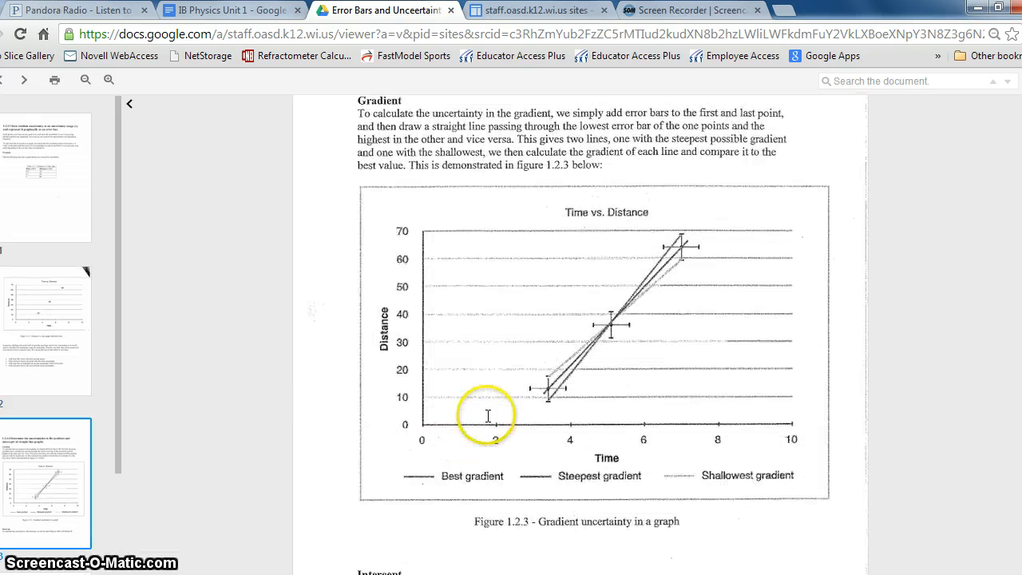
mouse_move(663, 470)
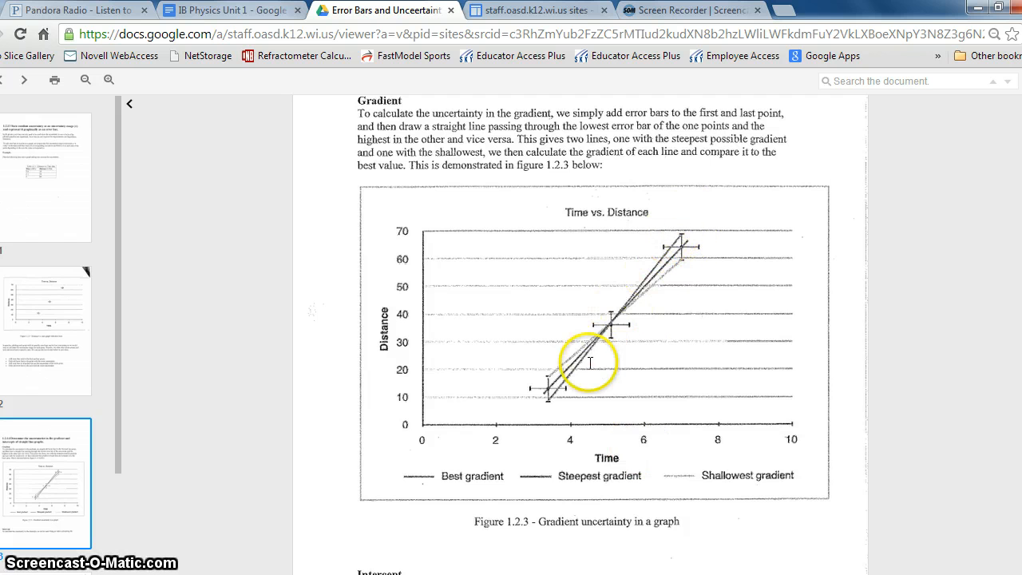
mouse_move(407, 438)
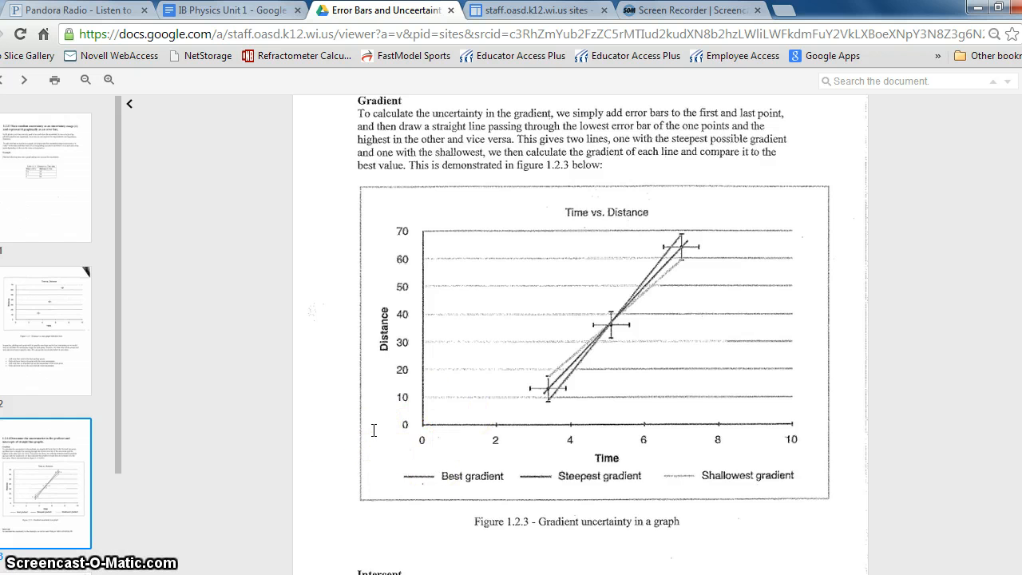
left_click(549, 399)
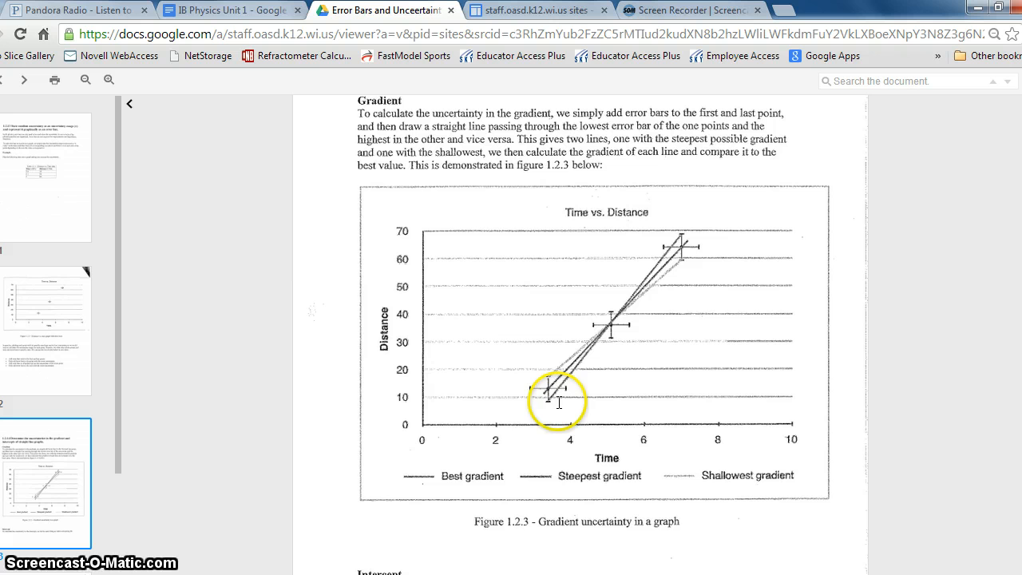
mouse_move(594, 237)
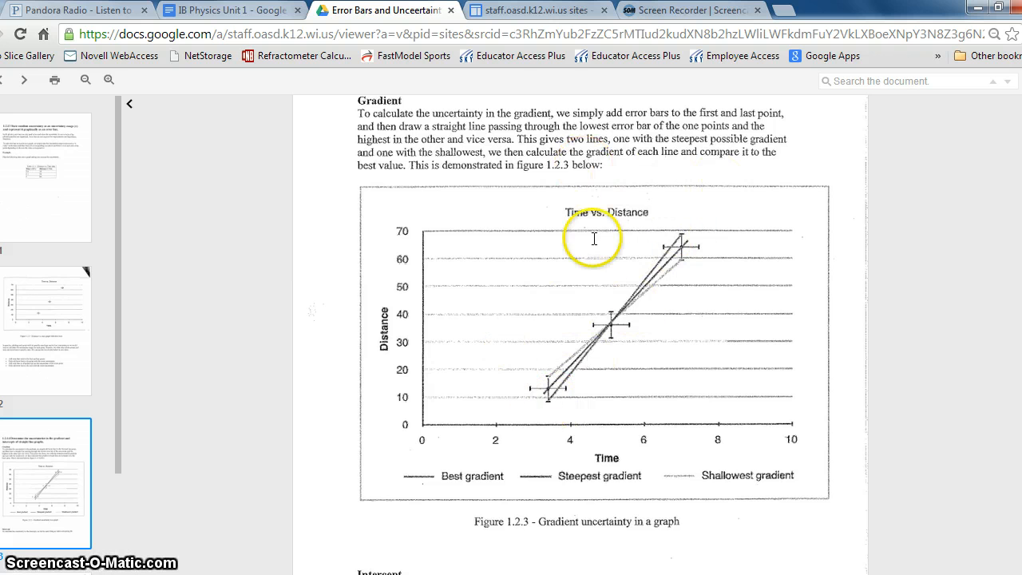
mouse_move(322, 533)
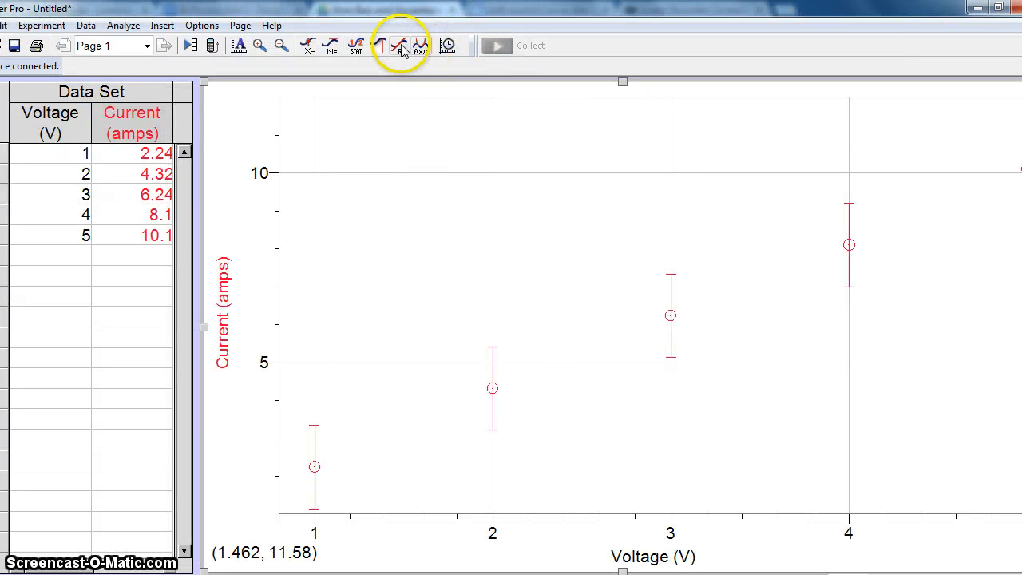
Step: Apply a Linear Fit to the current-voltage data, slope 1.950 amps/V and intercept 0.35 amps
left_click(399, 45)
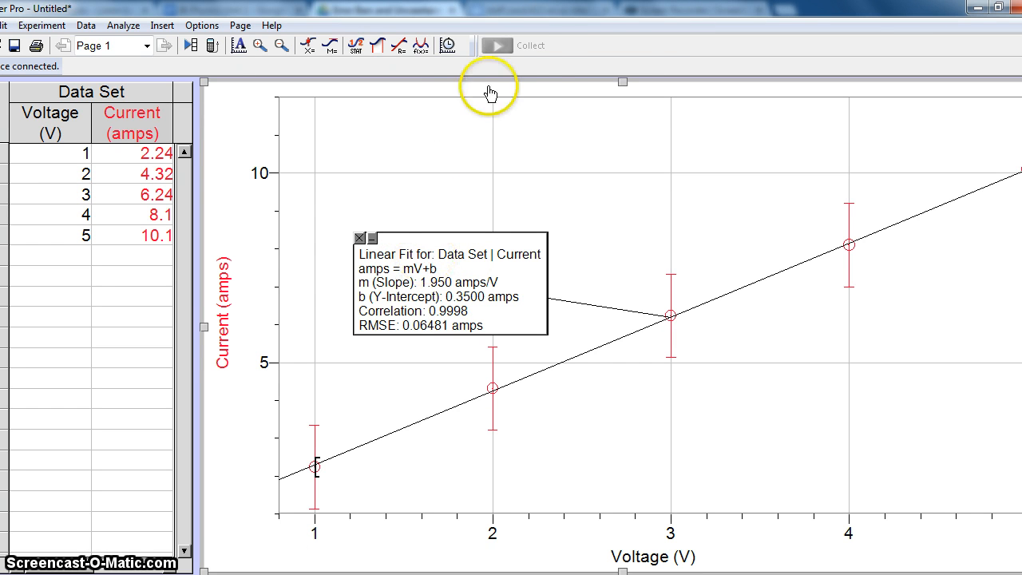
mouse_move(492, 393)
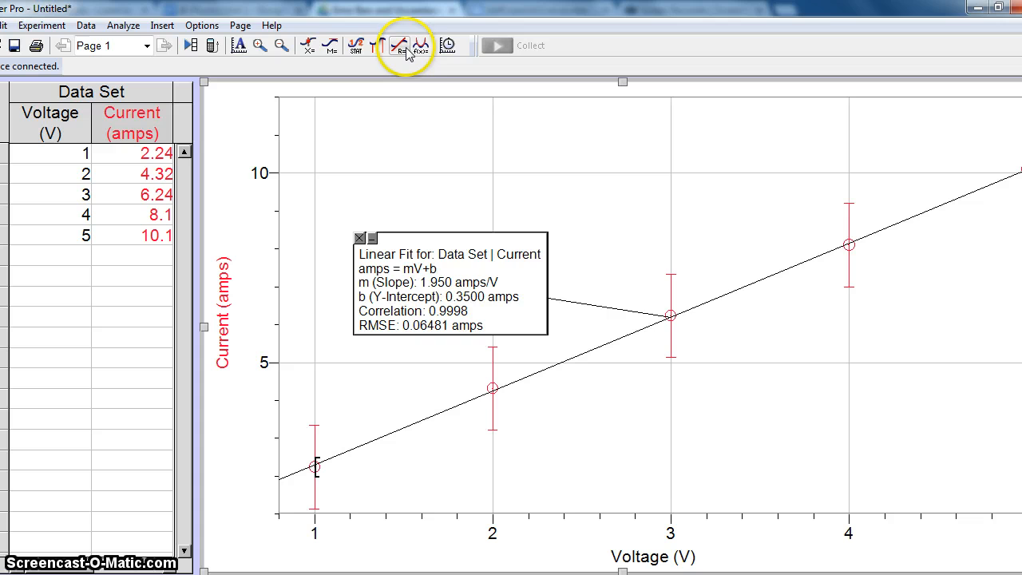
left_click(399, 44)
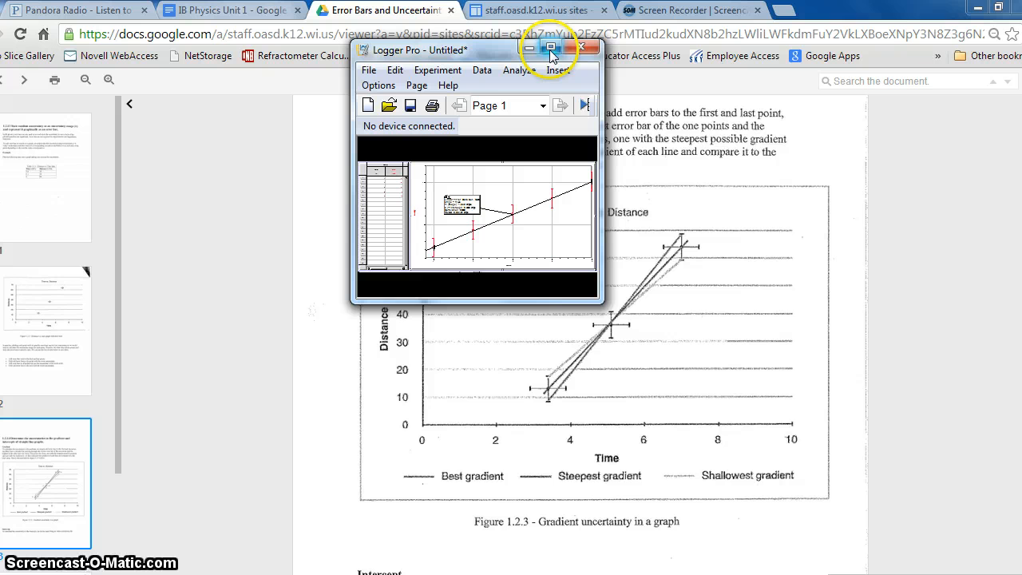
mouse_move(593, 302)
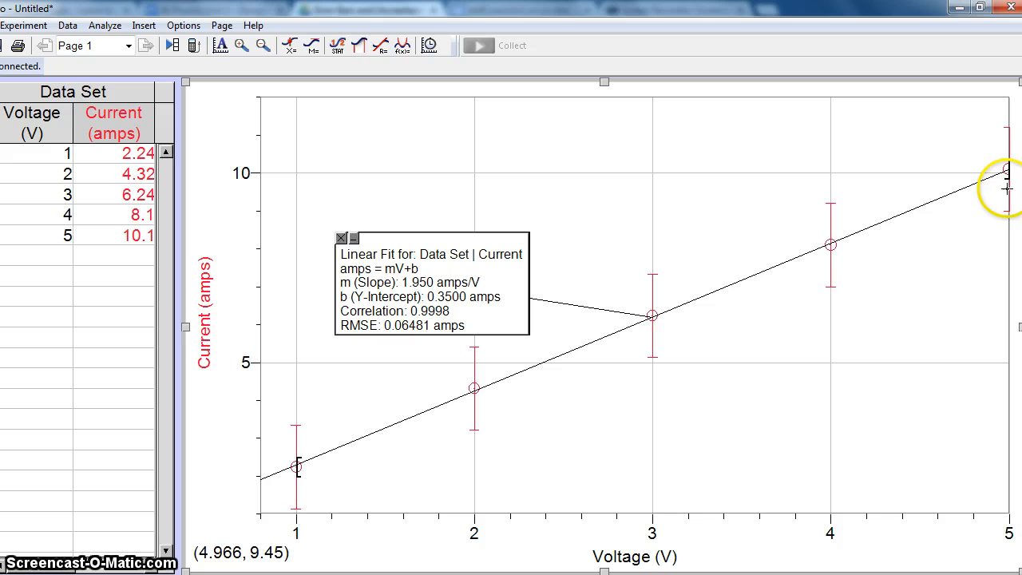
mouse_move(309, 469)
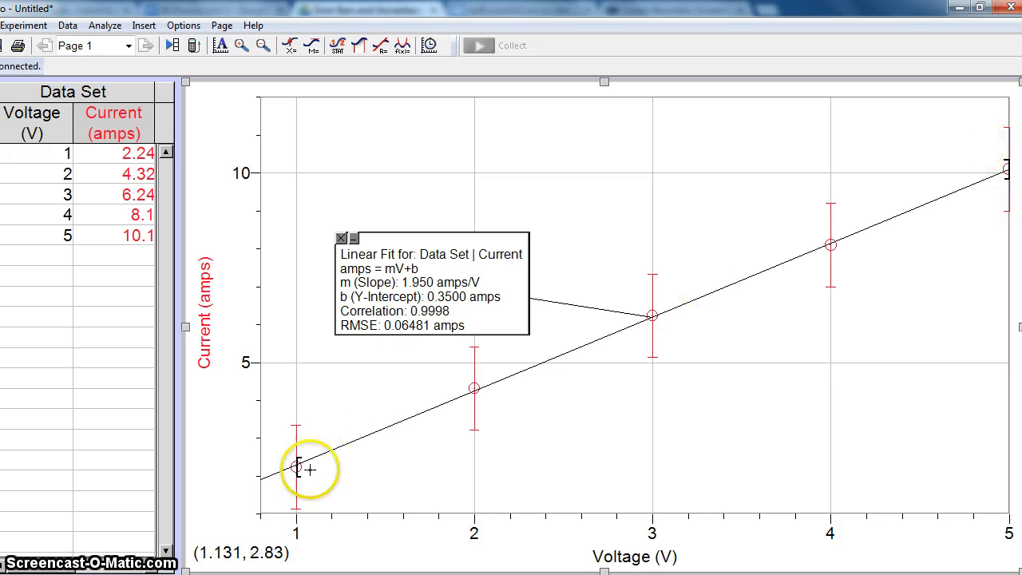
mouse_move(971, 158)
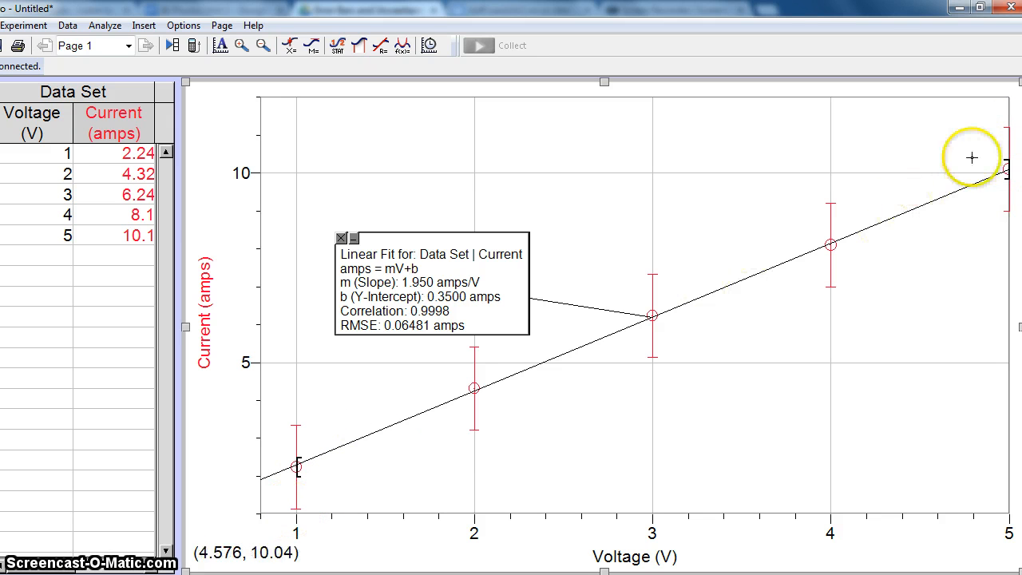
mouse_move(870, 192)
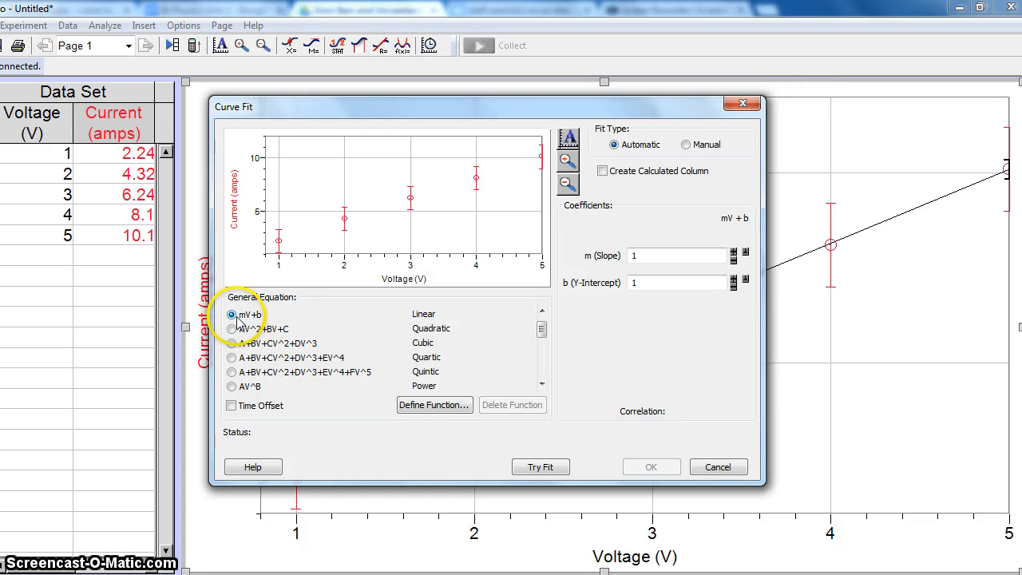
Step: Try the linear mV+b fit, then steepen the slope and lower the intercept toward the steepest line
left_click(539, 466)
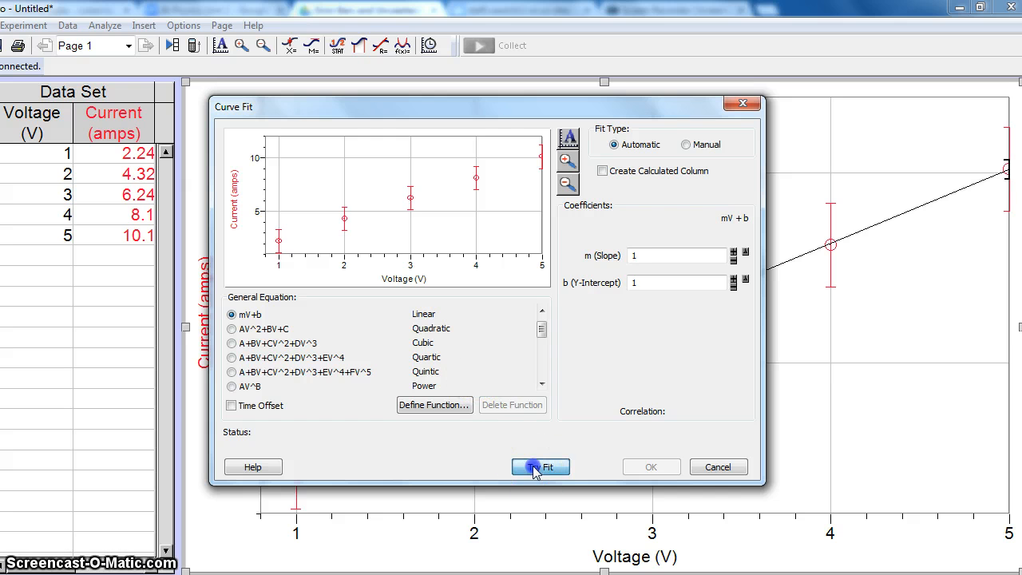
left_click(540, 467)
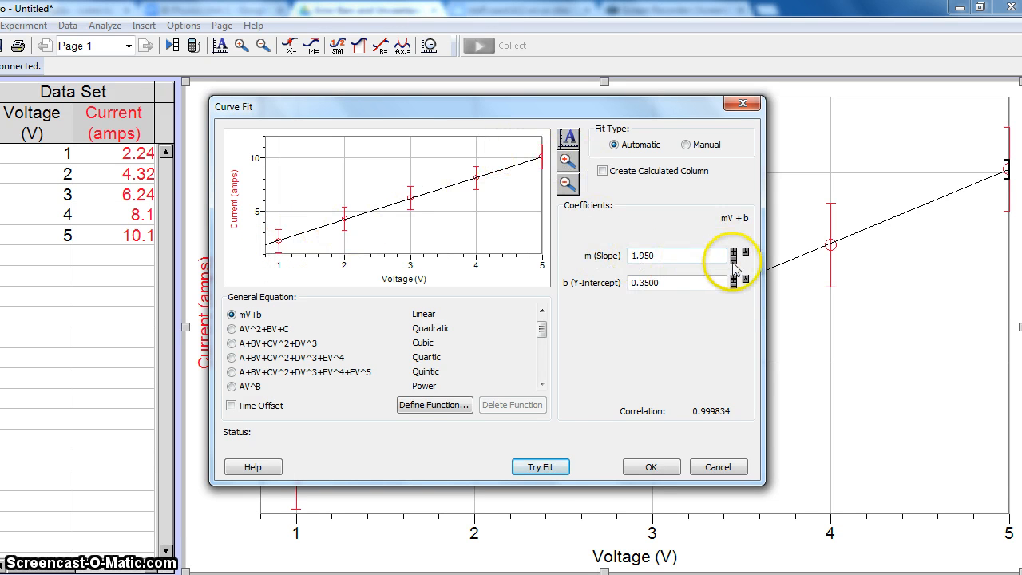
left_click(733, 252)
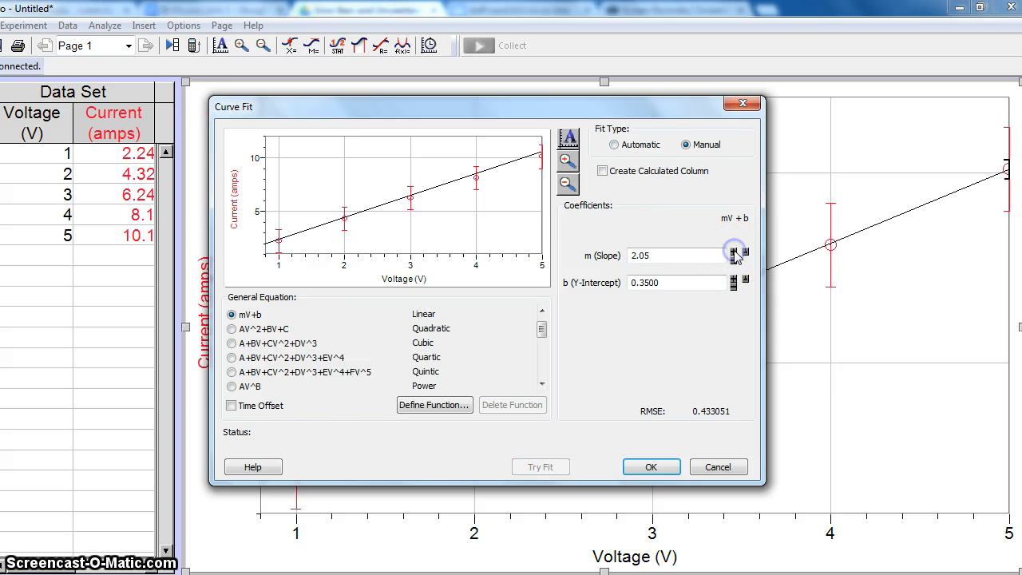
left_click(732, 252)
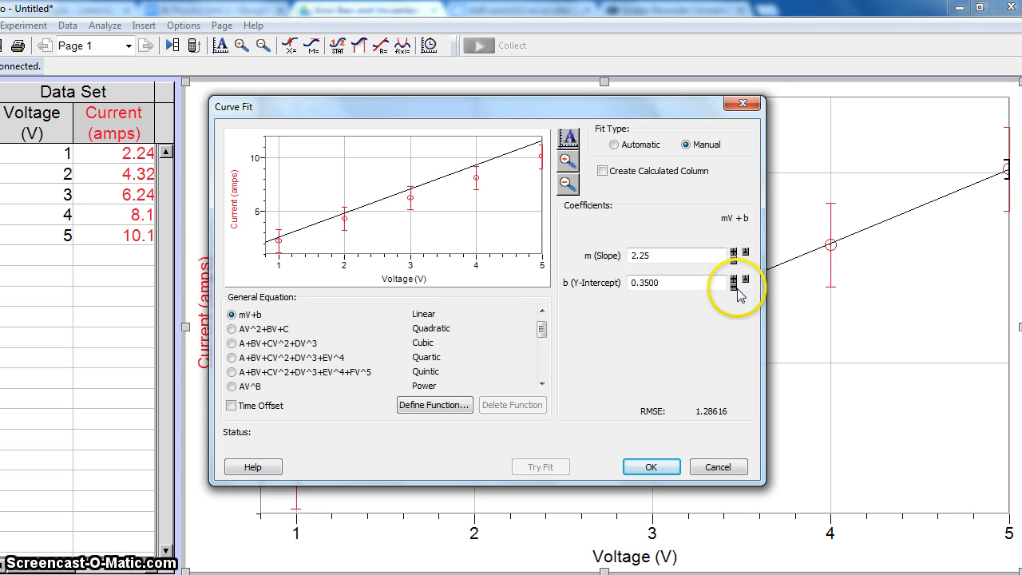
left_click(731, 284)
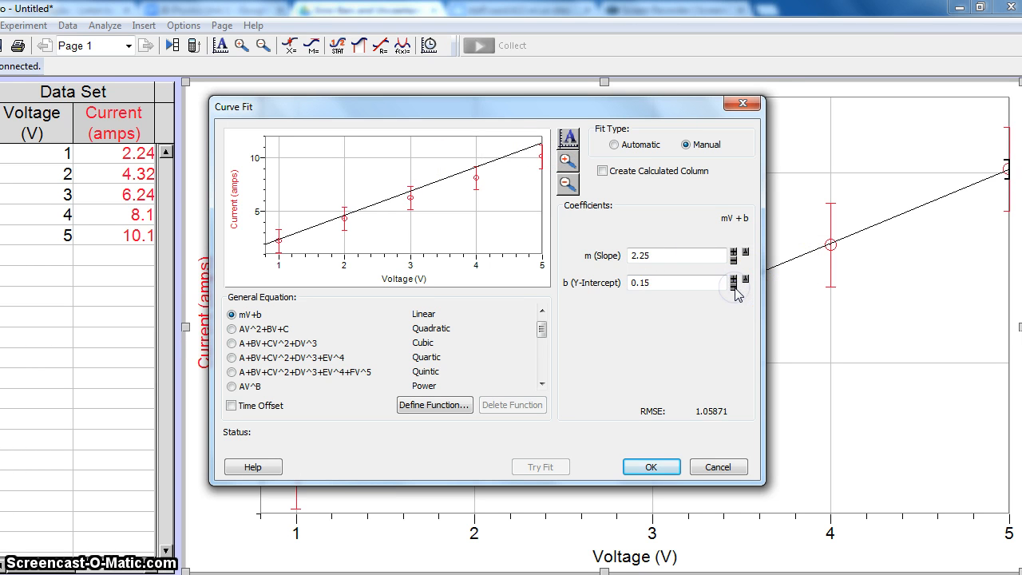
left_click(731, 286)
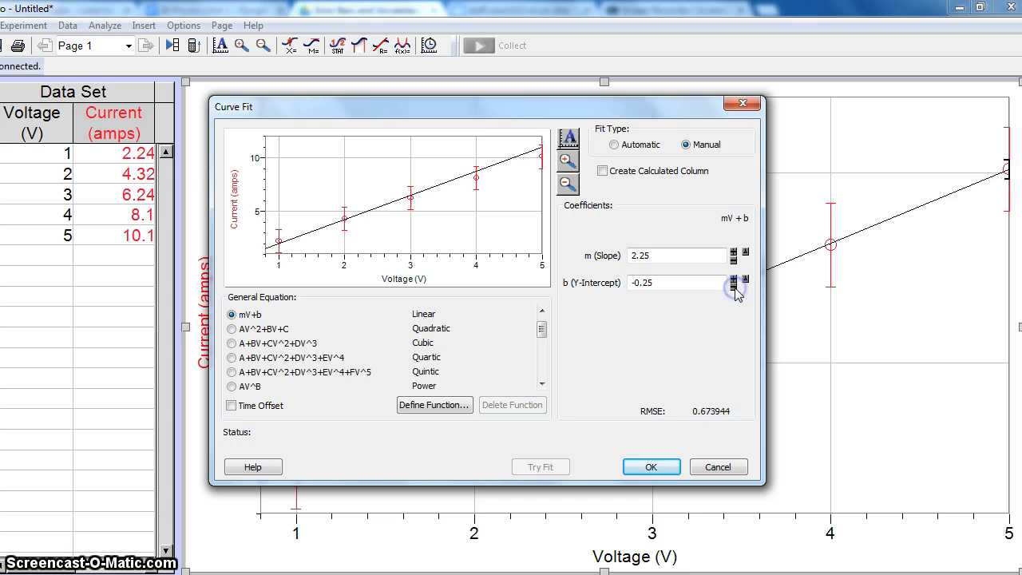
left_click(732, 284)
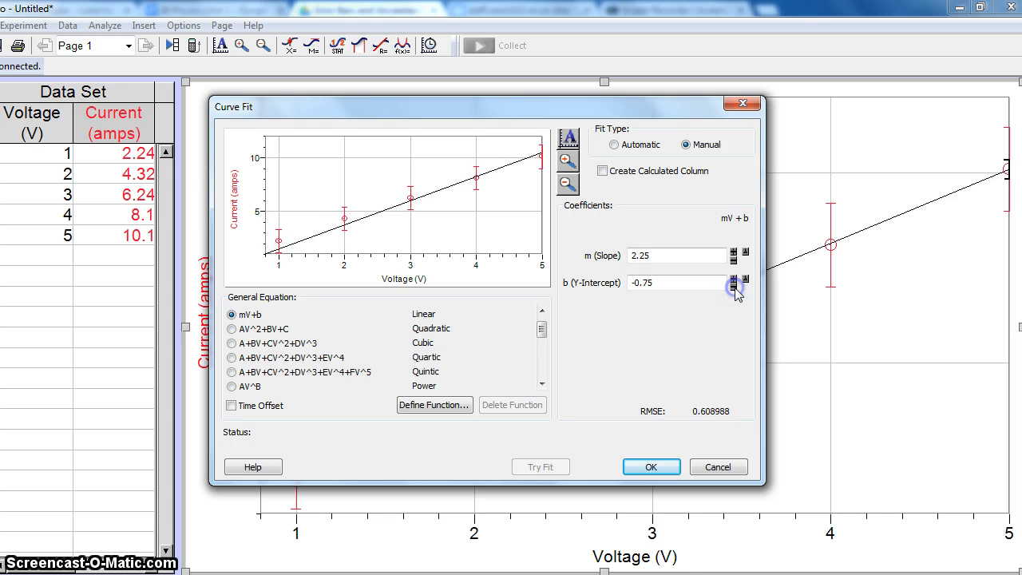
Step: Adjust the manual line to slope 2.50 and intercept -1.35 and accept it
left_click(731, 288)
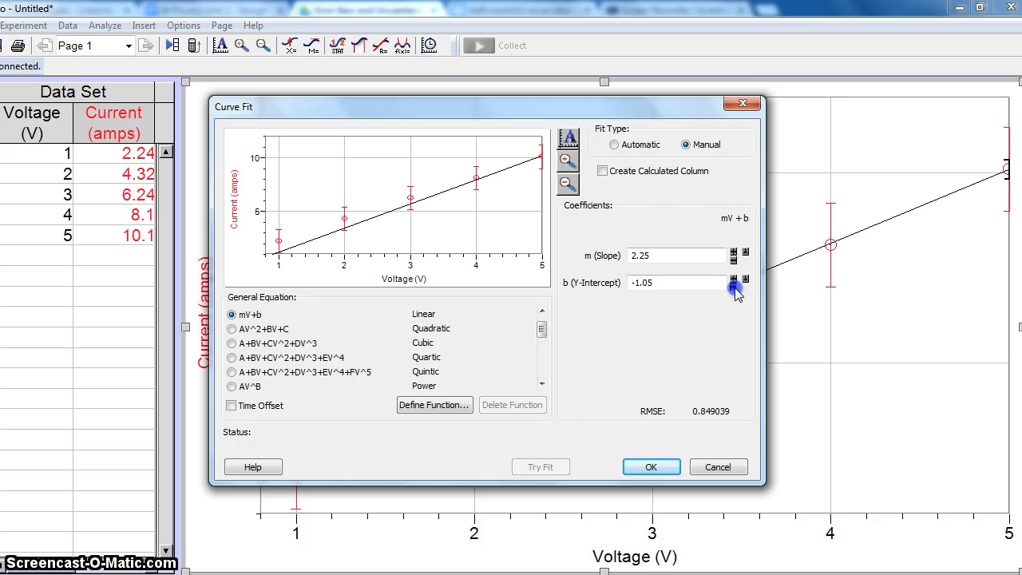
left_click(733, 285)
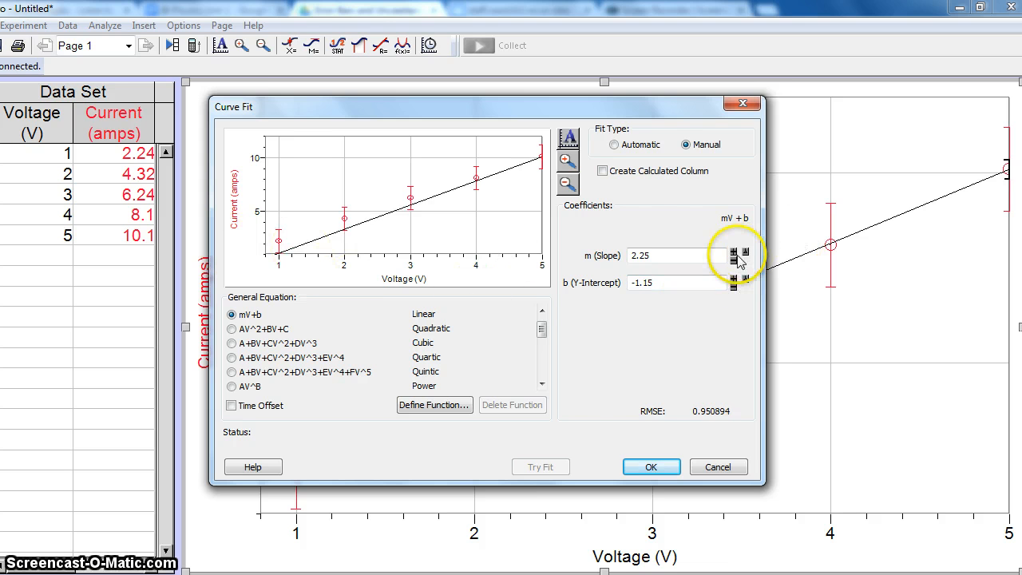
left_click(732, 252)
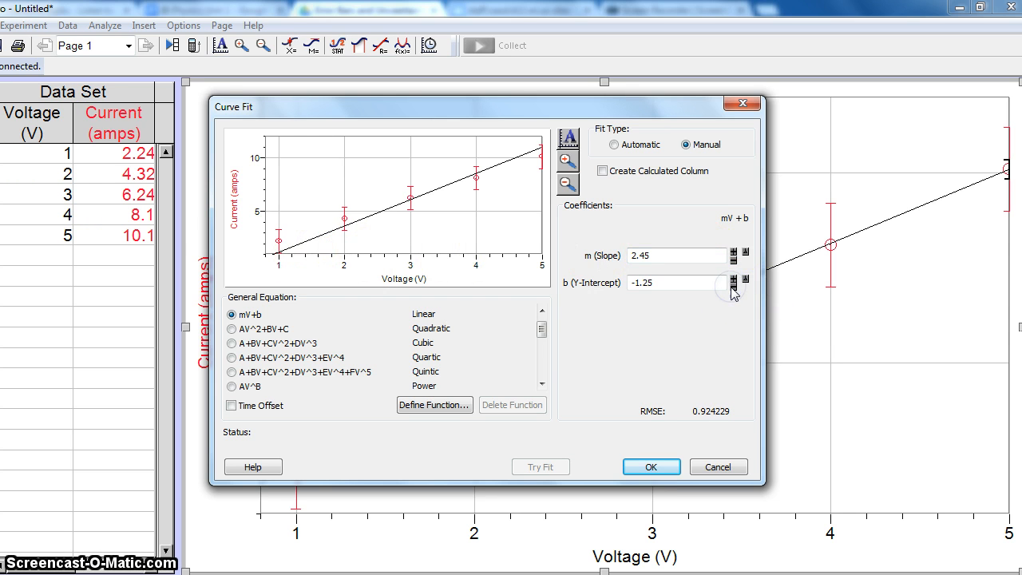
left_click(733, 251)
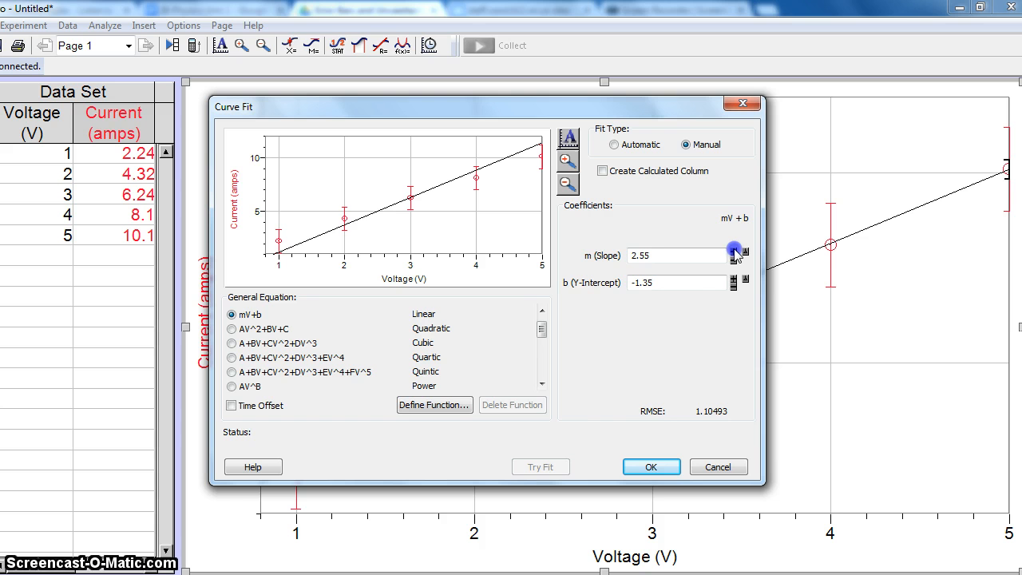
left_click(674, 256)
type("2.5")
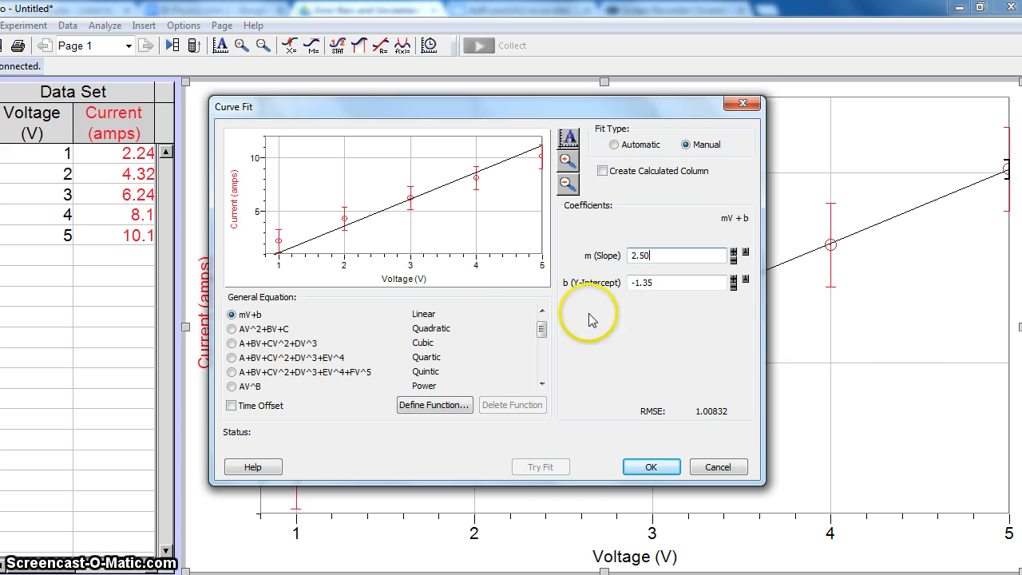
left_click(651, 466)
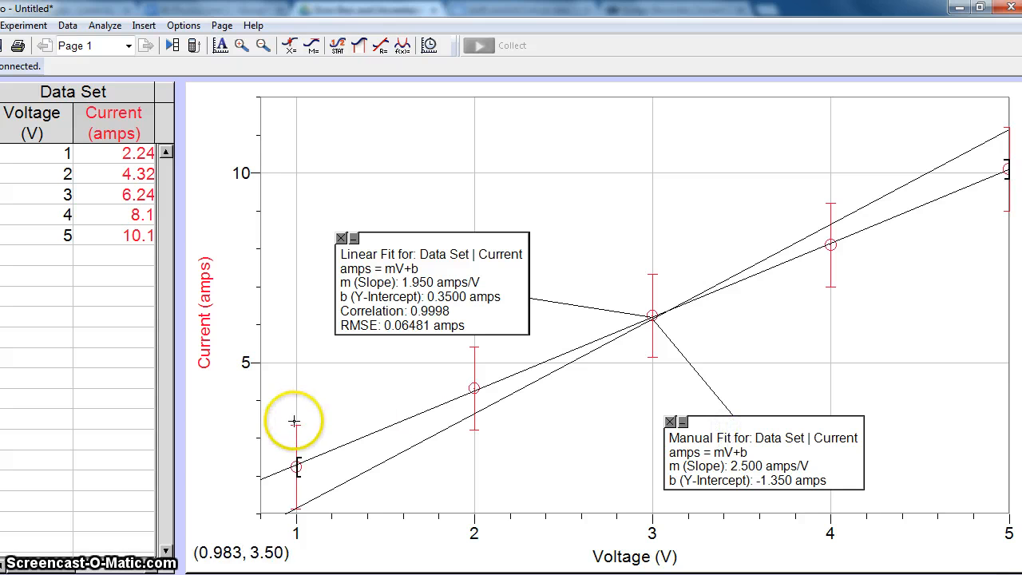
mouse_move(987, 208)
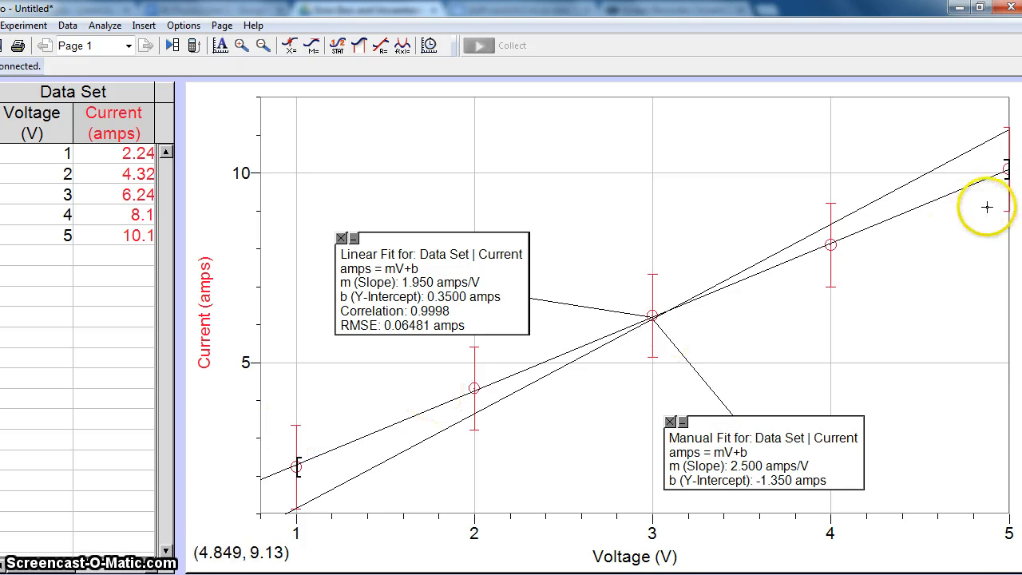
mouse_move(332, 165)
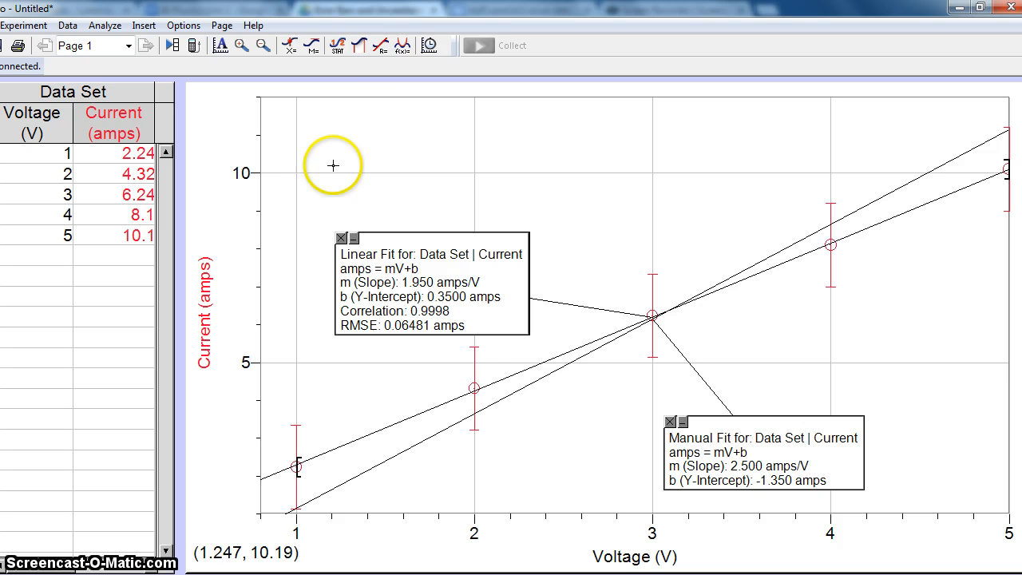
Step: Reopen the Curve Fit window with the linear mV+b equation for another fit line
left_click(403, 44)
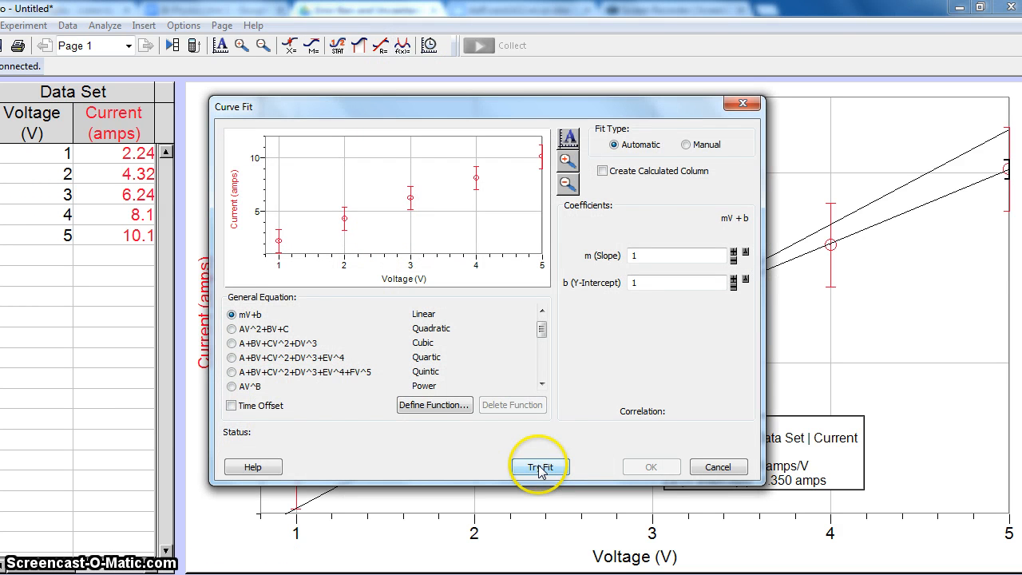
Step: Set a manual fit with typed intercept values and slope reduced to 1.45 for the shallowest line
left_click(540, 466)
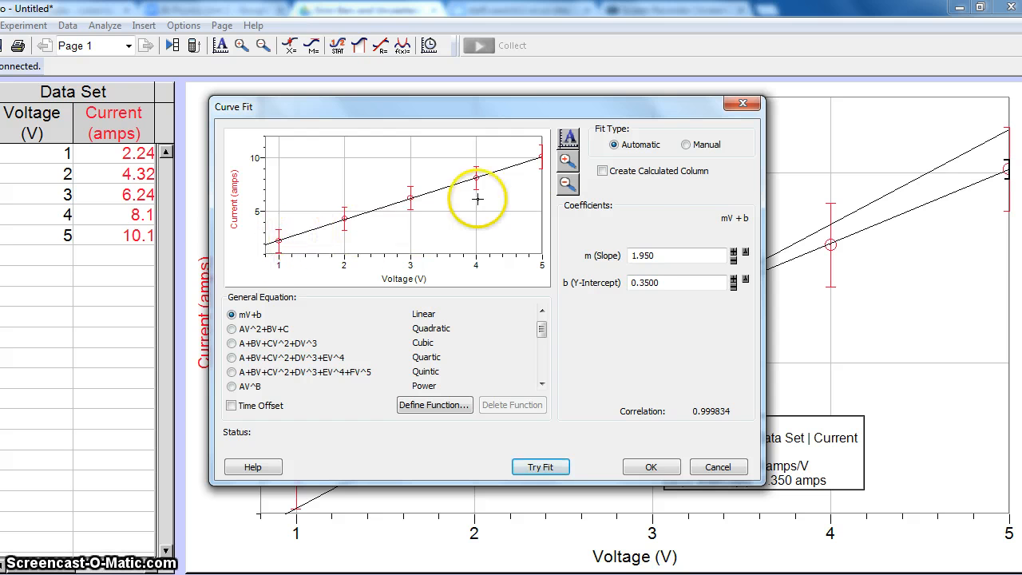
mouse_move(511, 189)
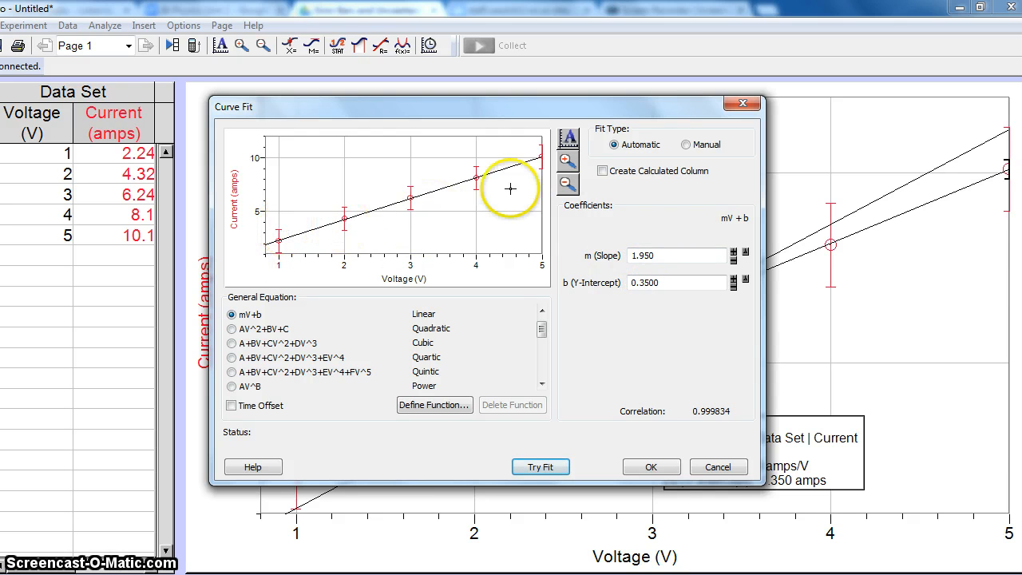
left_click(733, 259)
type("1.65")
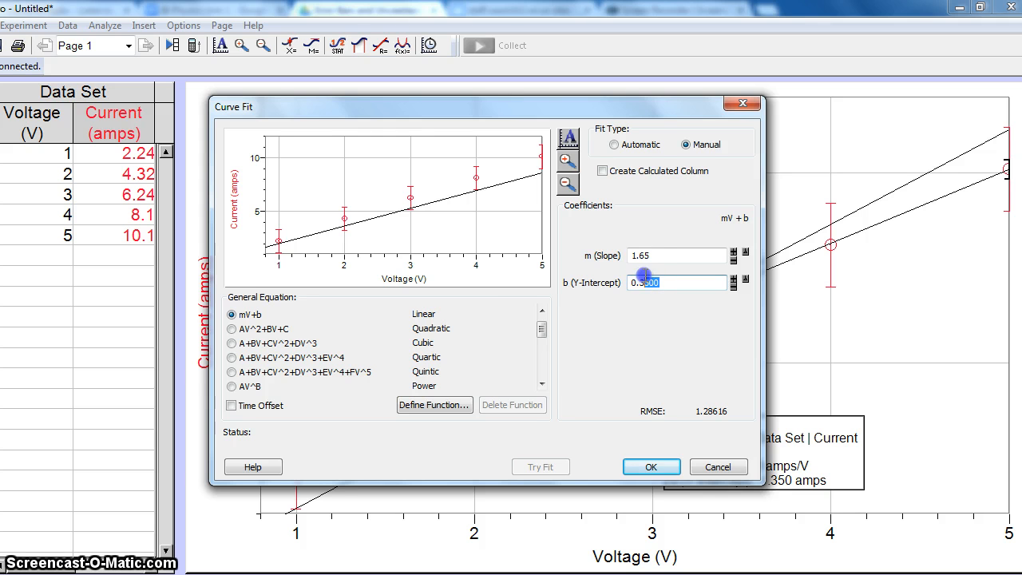
type("0.5")
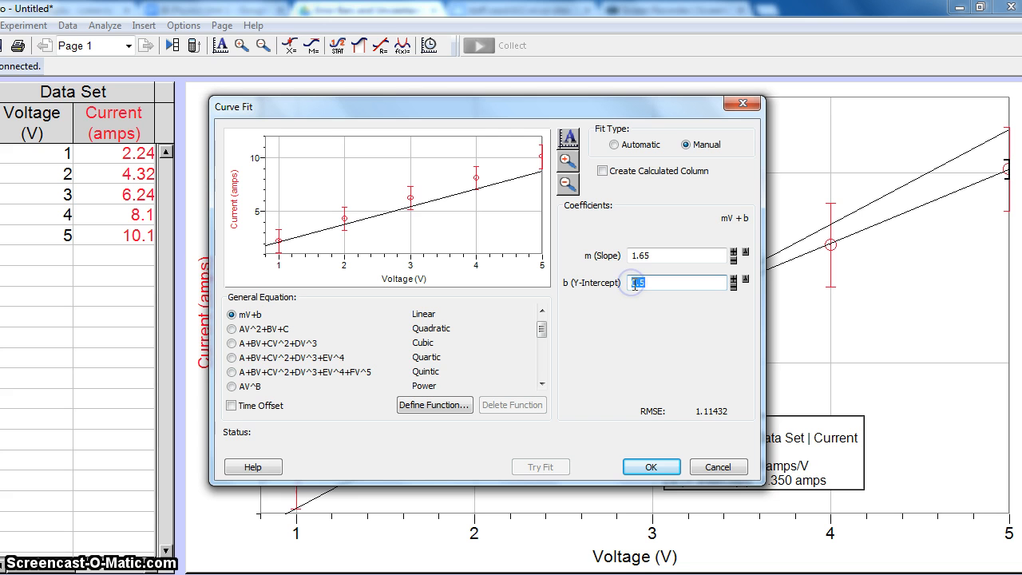
type("1")
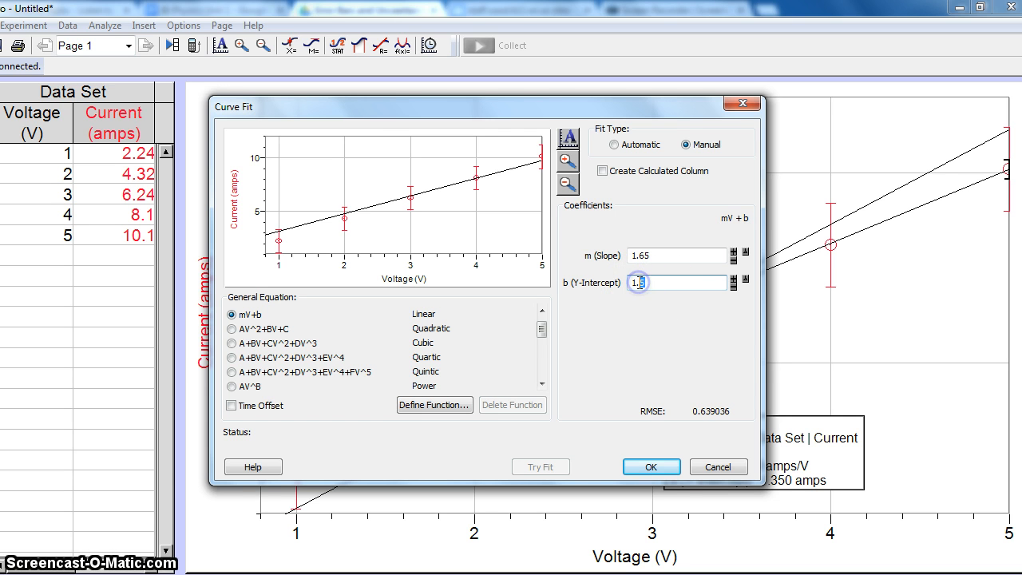
type("1.7")
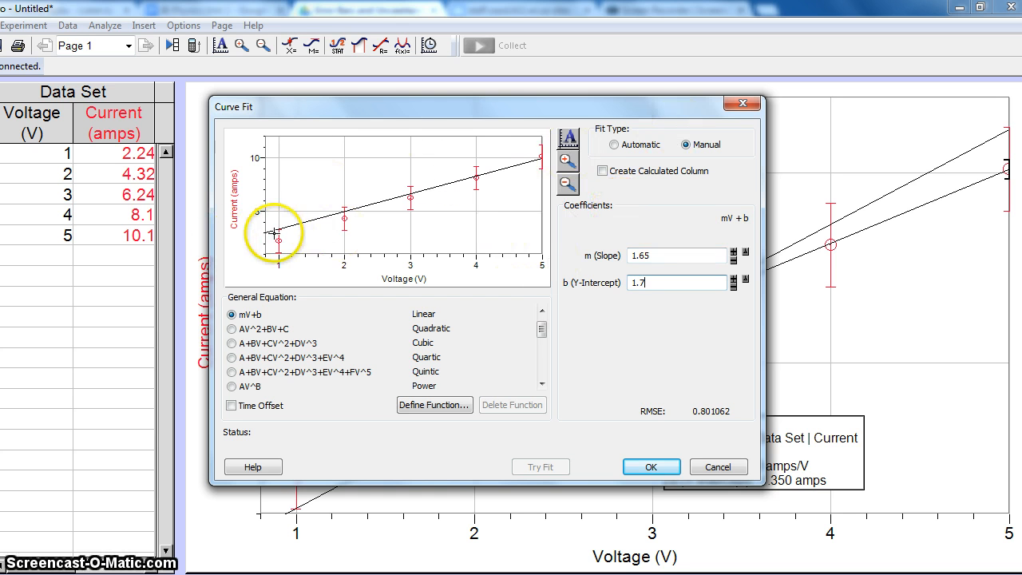
mouse_move(530, 178)
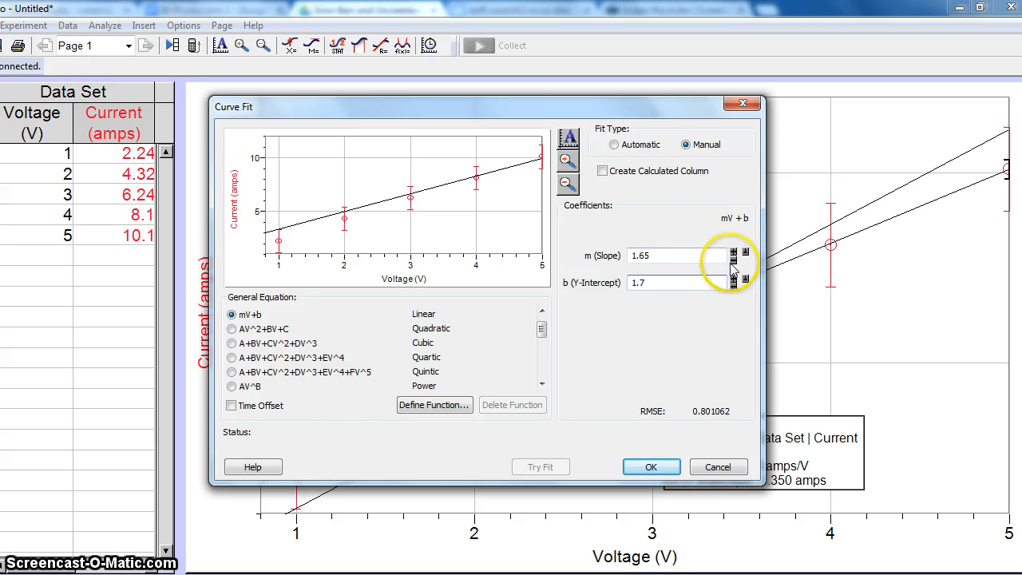
left_click(731, 259)
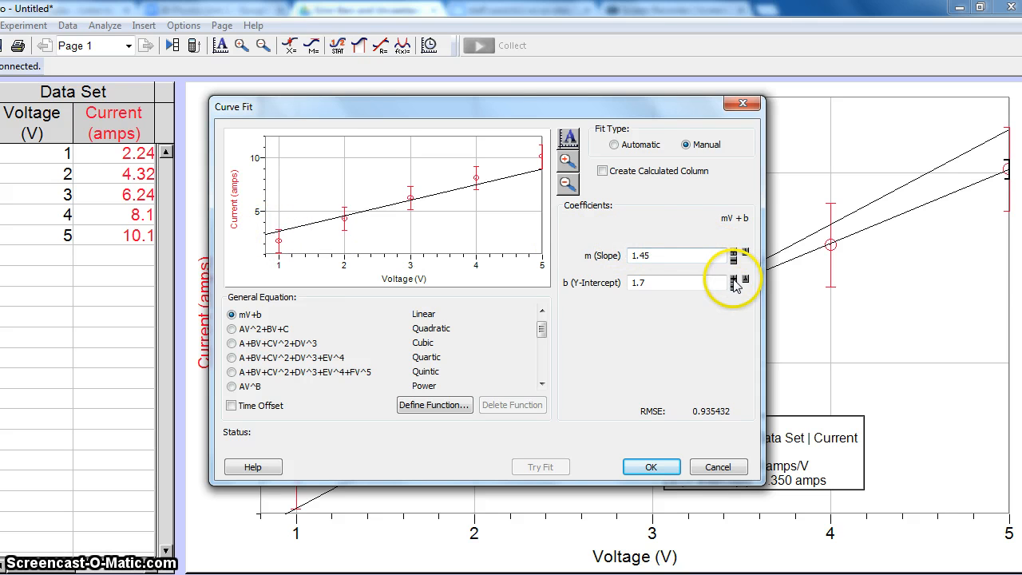
left_click(735, 278)
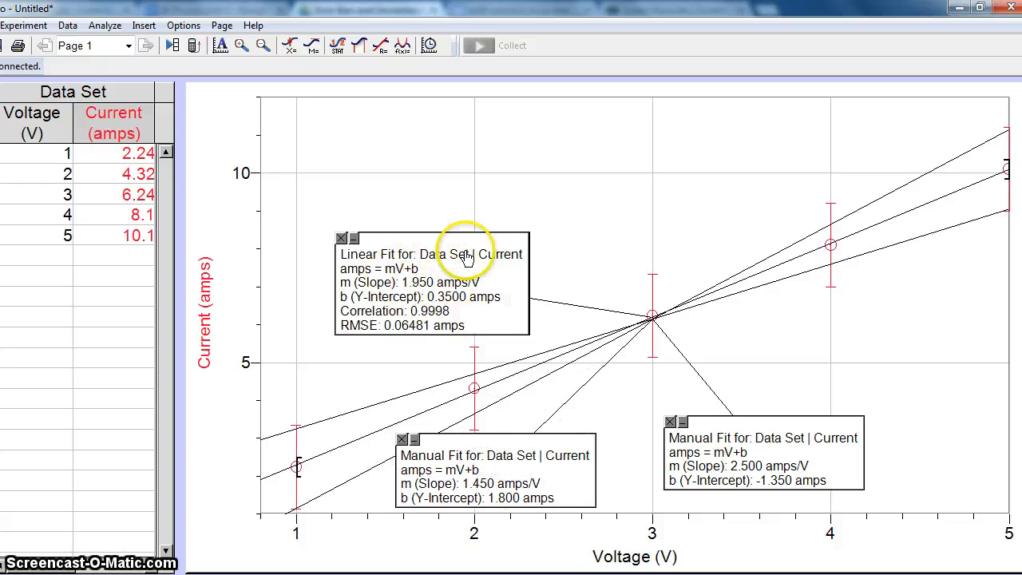
mouse_move(384, 287)
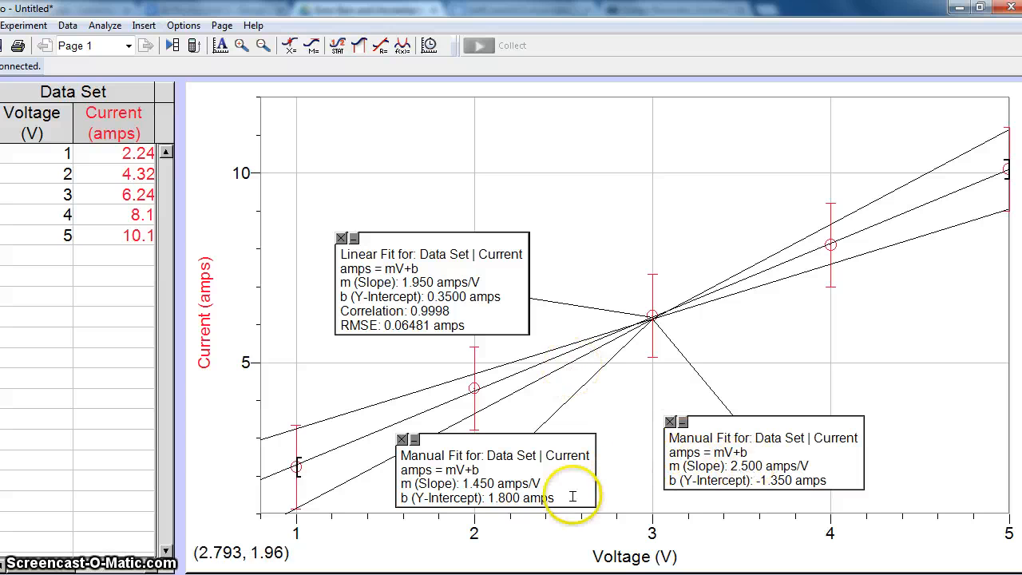
mouse_move(386, 550)
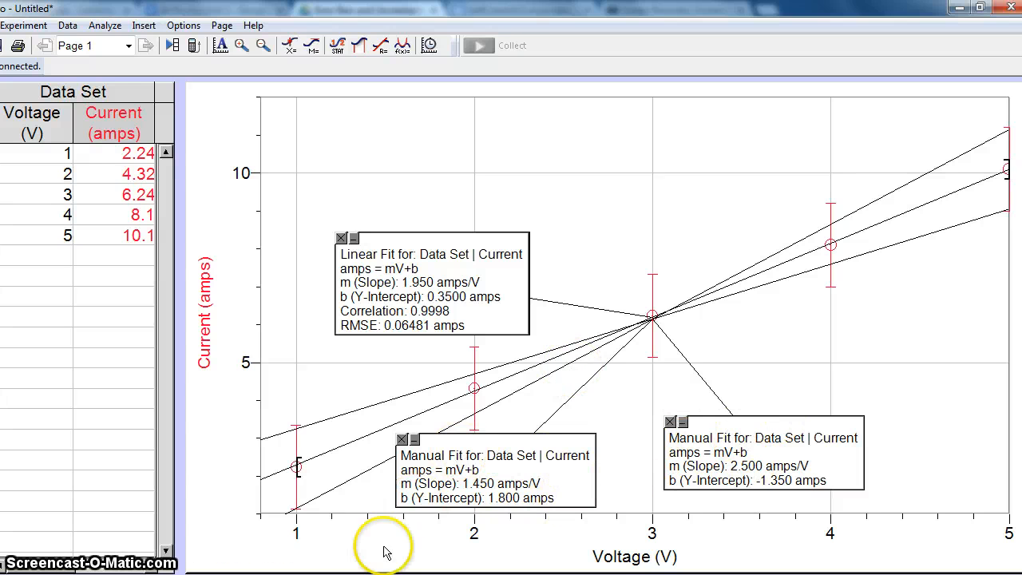
mouse_move(242, 567)
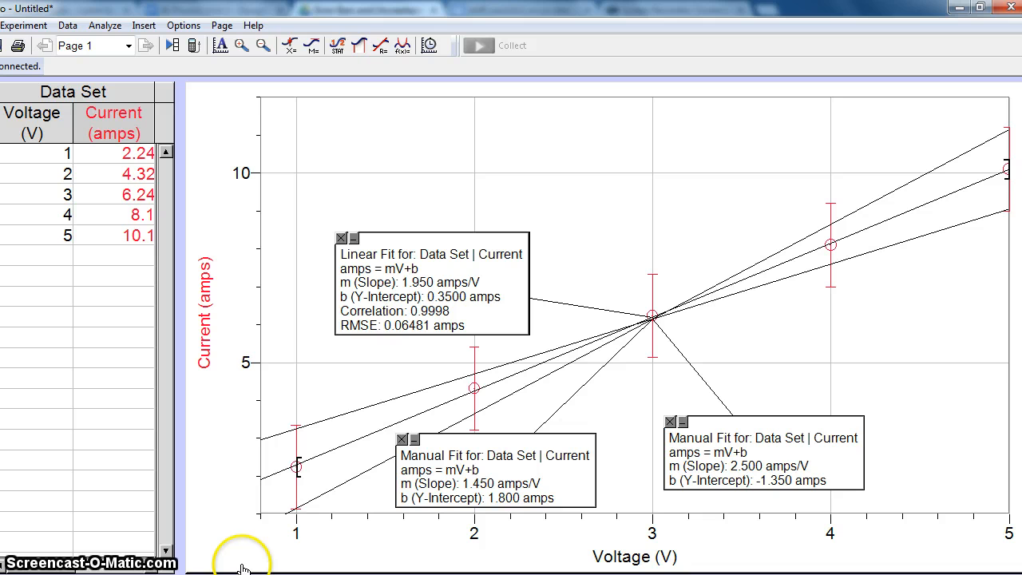
mouse_move(220, 562)
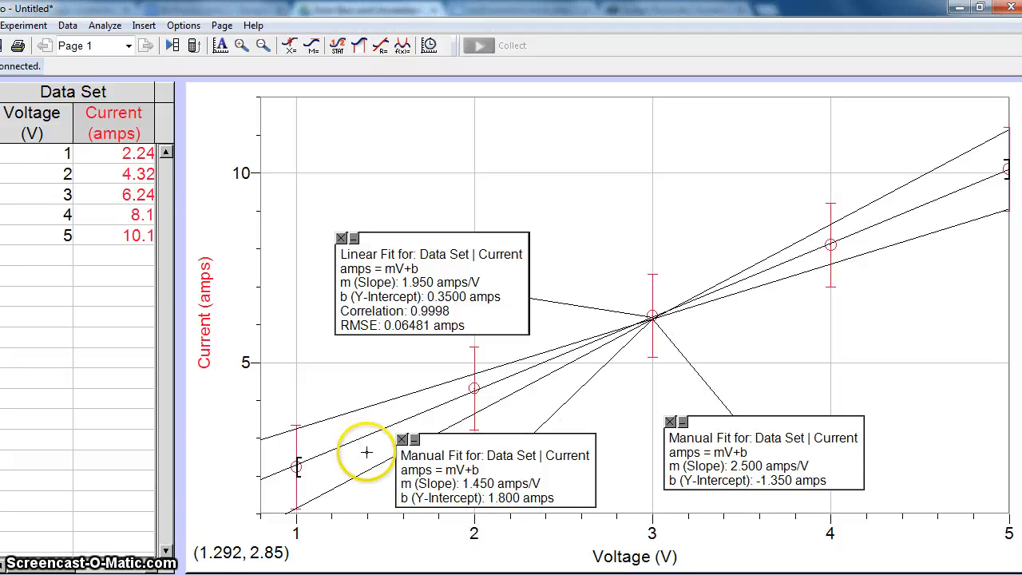
mouse_move(367, 452)
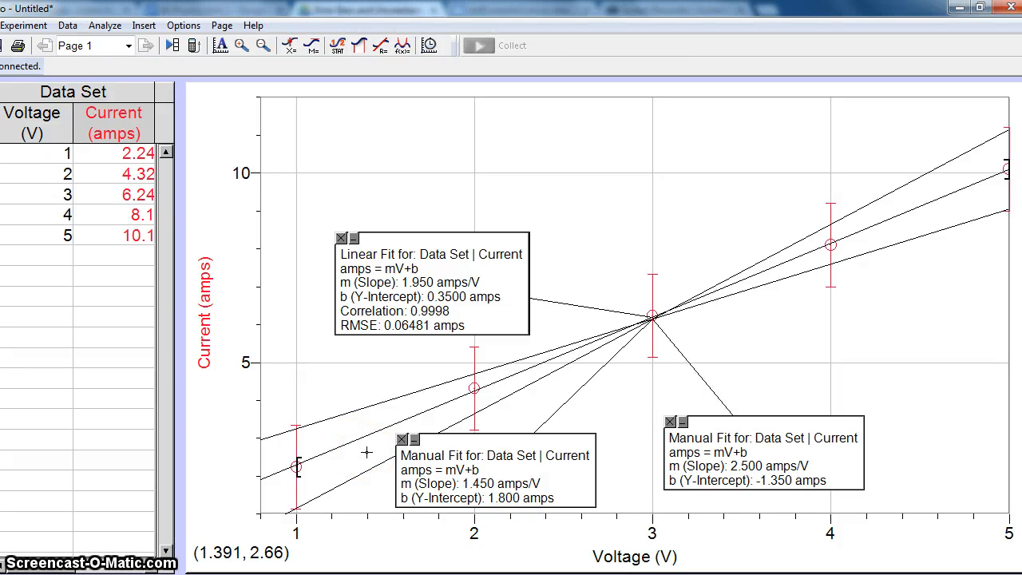